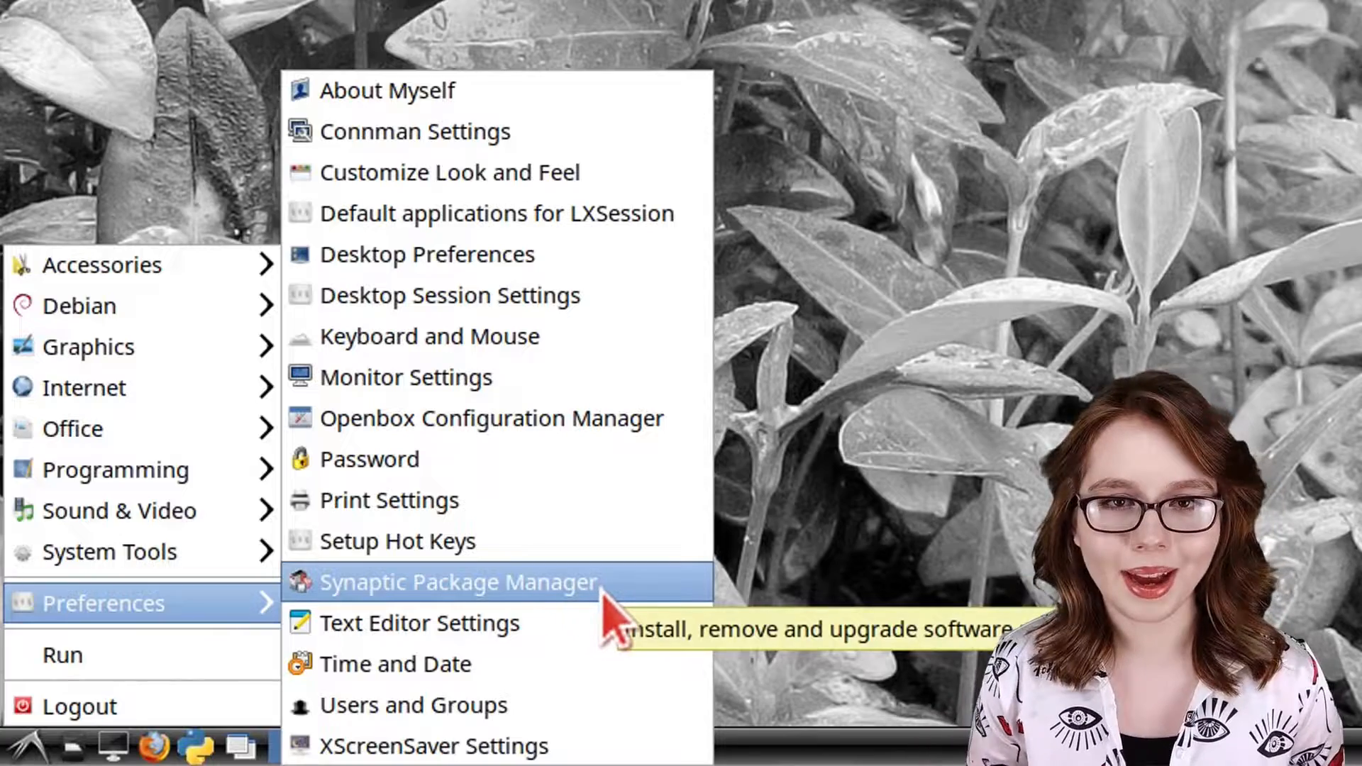
Launch Synaptic Package Manager and reload the available package lists
{"action": "left_click", "coordinate": [458, 582]}
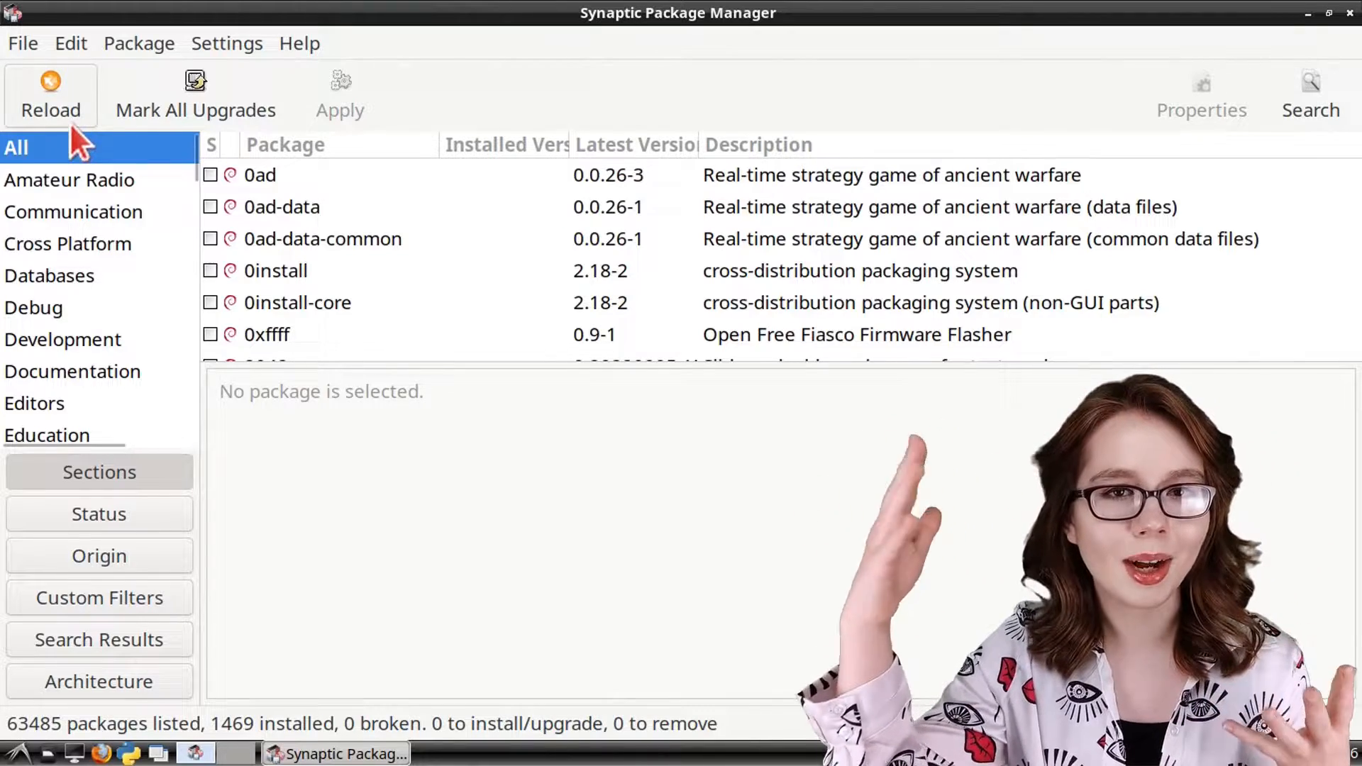
{"action": "left_click", "coordinate": [50, 94]}
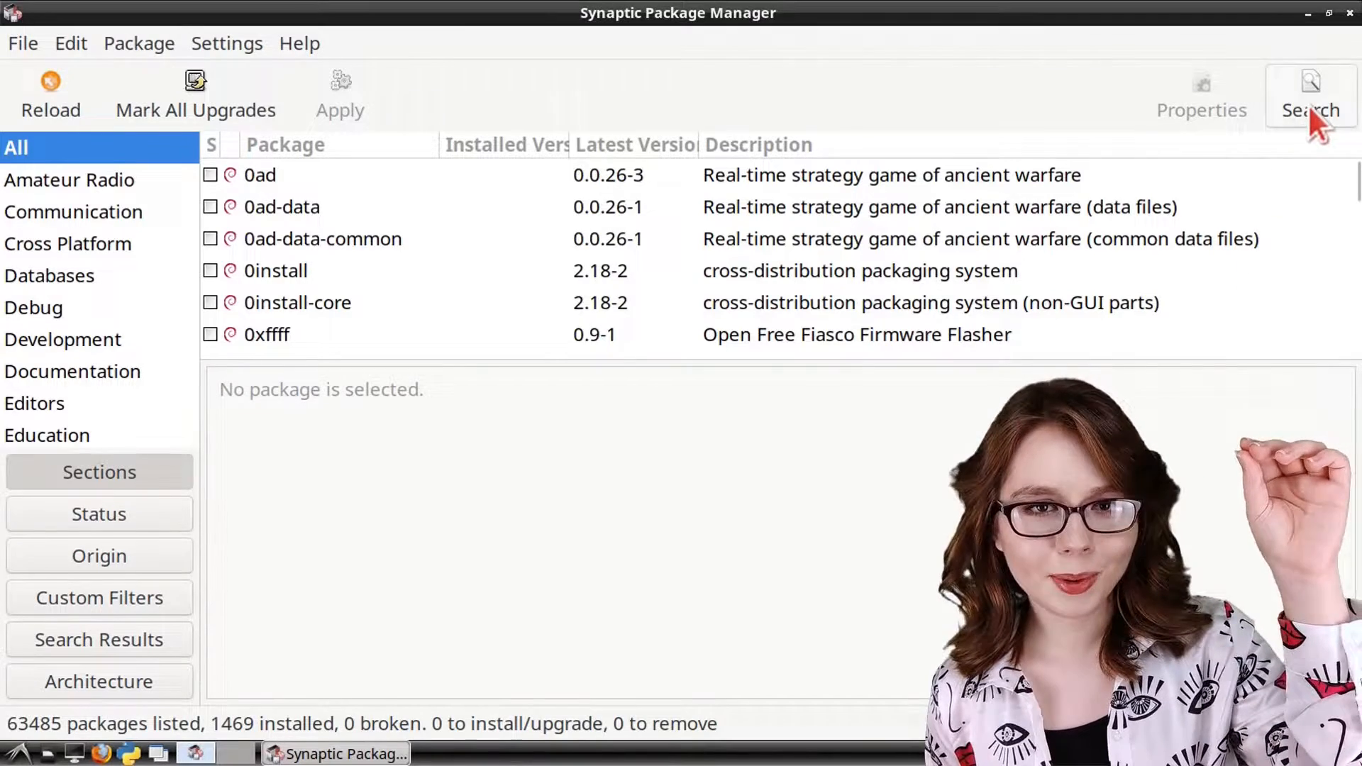
Search for lmms and mark it for installation with its dependencies (21 packages, 54.2 MB)
{"action": "left_click", "coordinate": [1311, 93]}
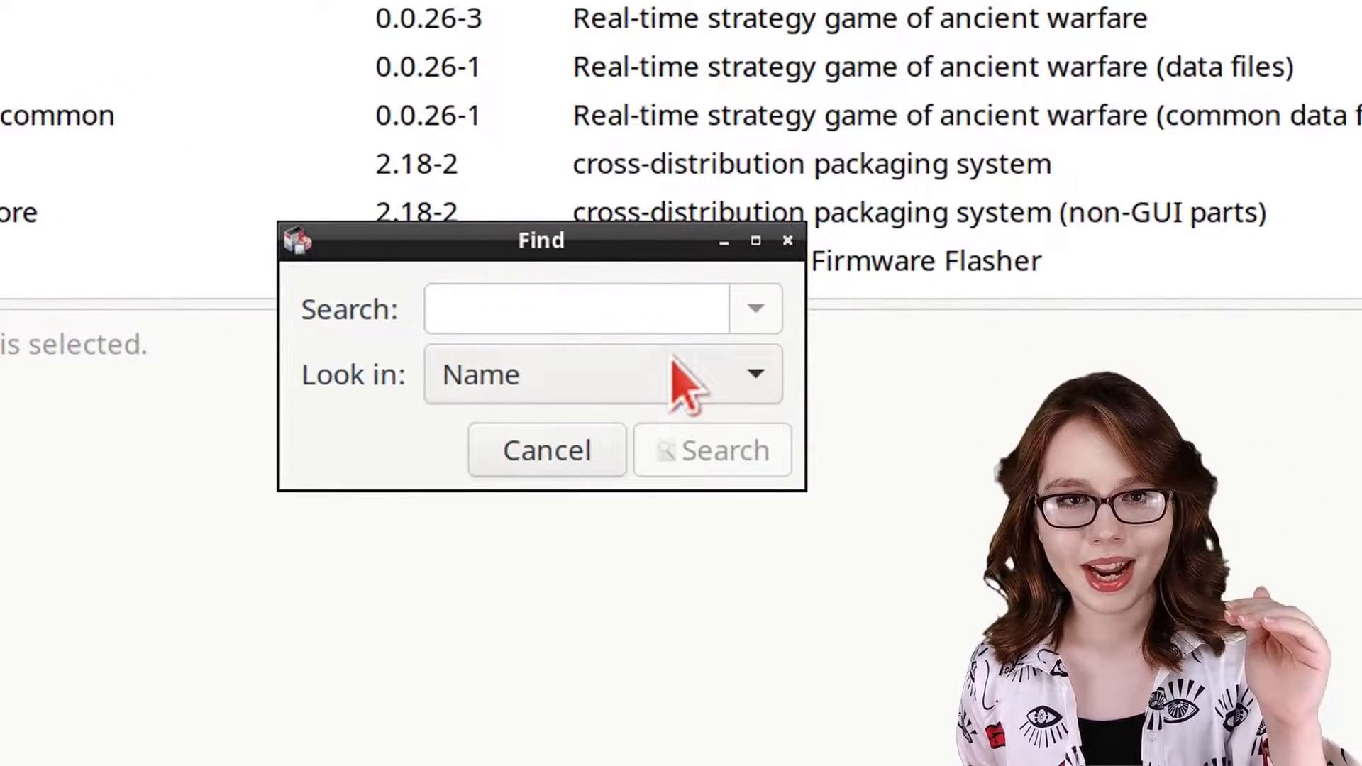
{"action": "type", "text": "lmms"}
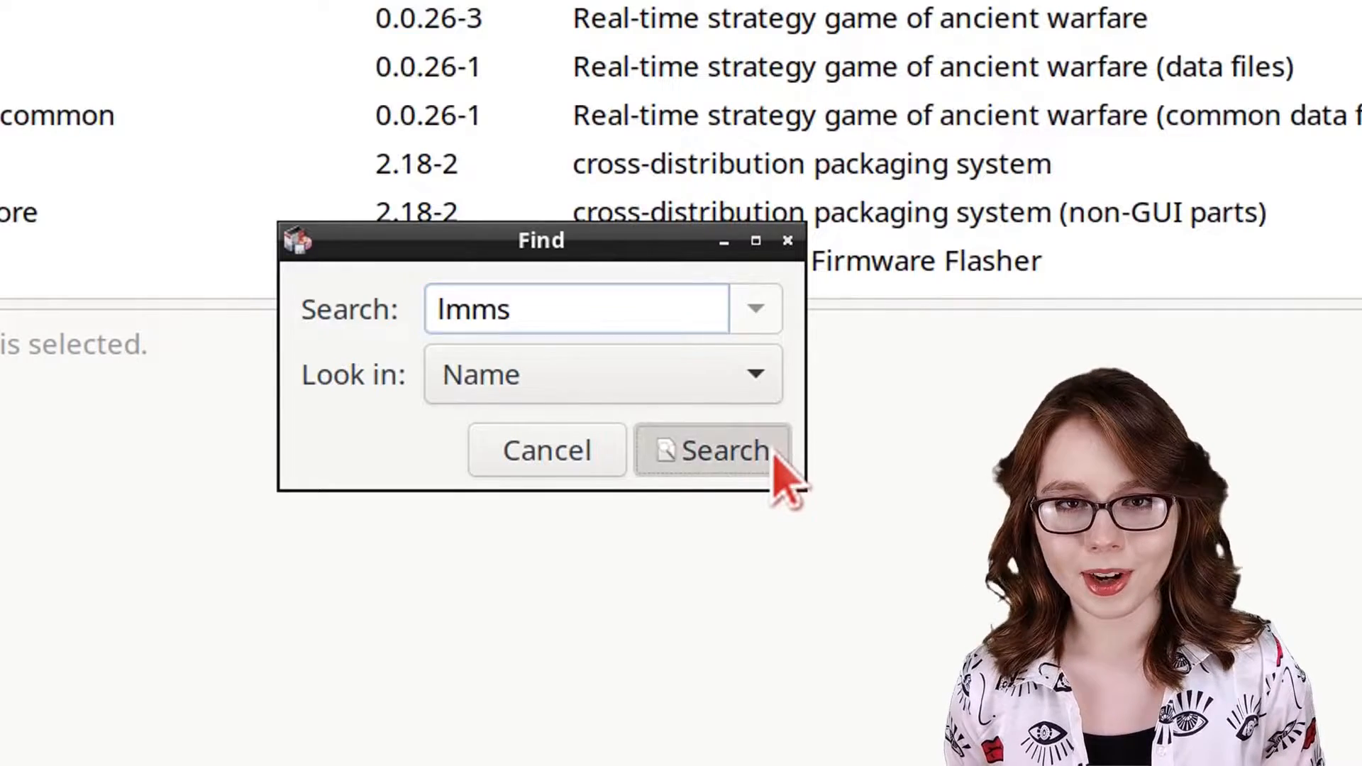
{"action": "left_click", "coordinate": [711, 450]}
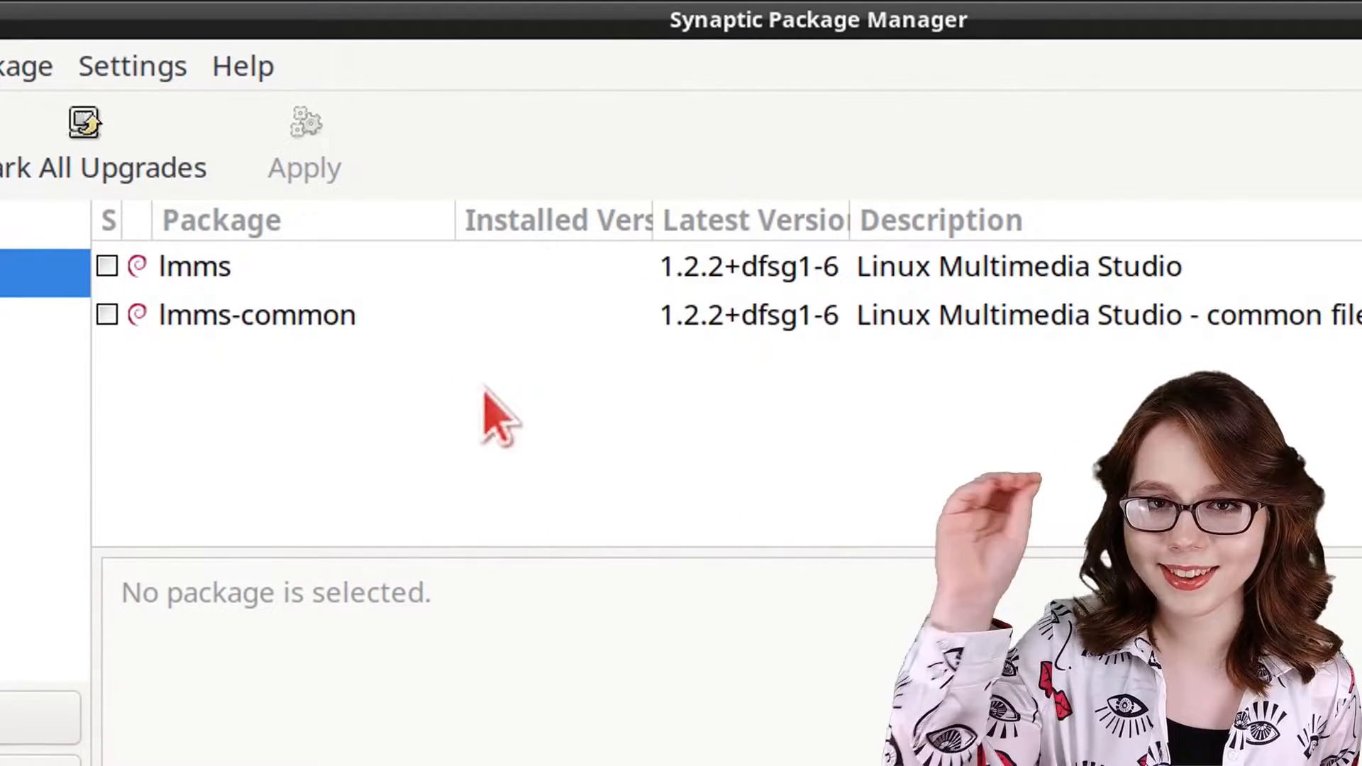
{"action": "right_click", "coordinate": [194, 267]}
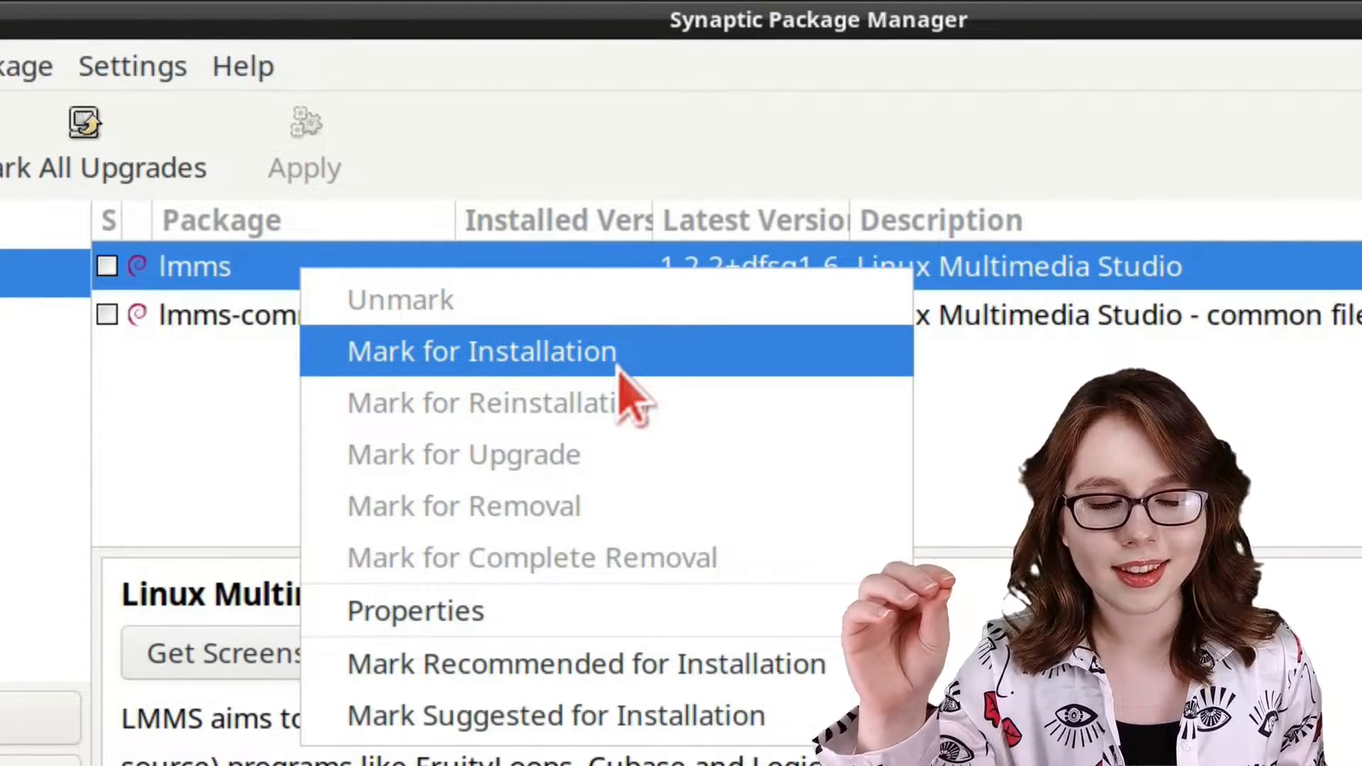
{"action": "left_click", "coordinate": [479, 351]}
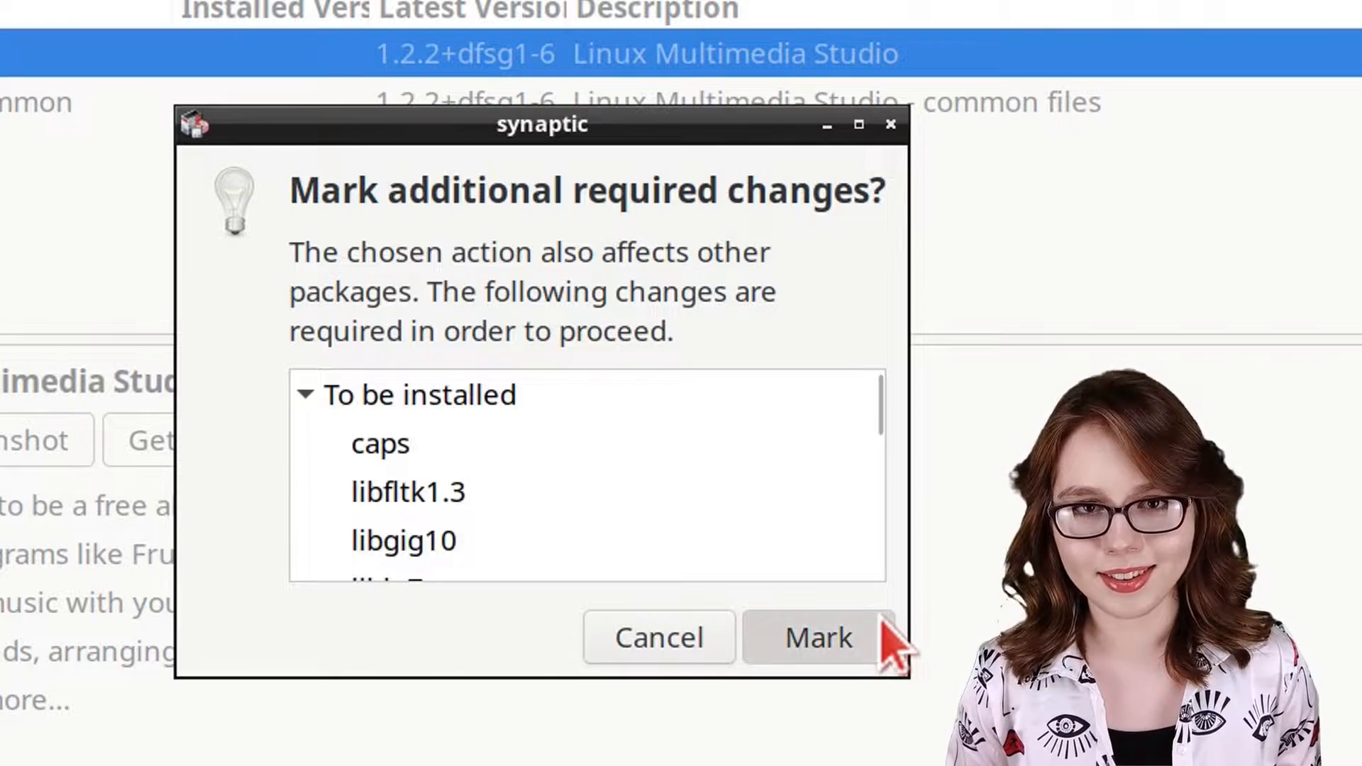
{"action": "left_click", "coordinate": [816, 637]}
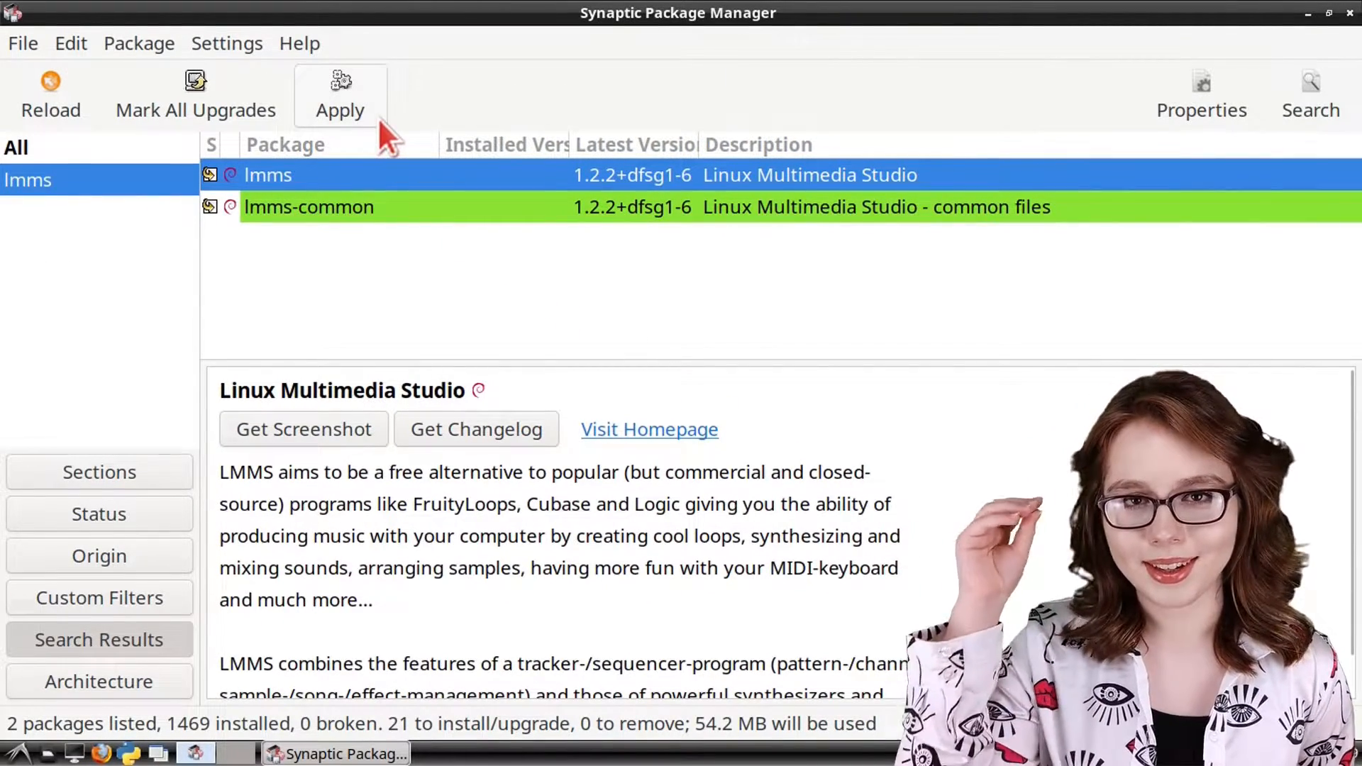
Apply and confirm the marked changes to install lmms, then dismiss the completion notice
{"action": "left_click", "coordinate": [340, 94]}
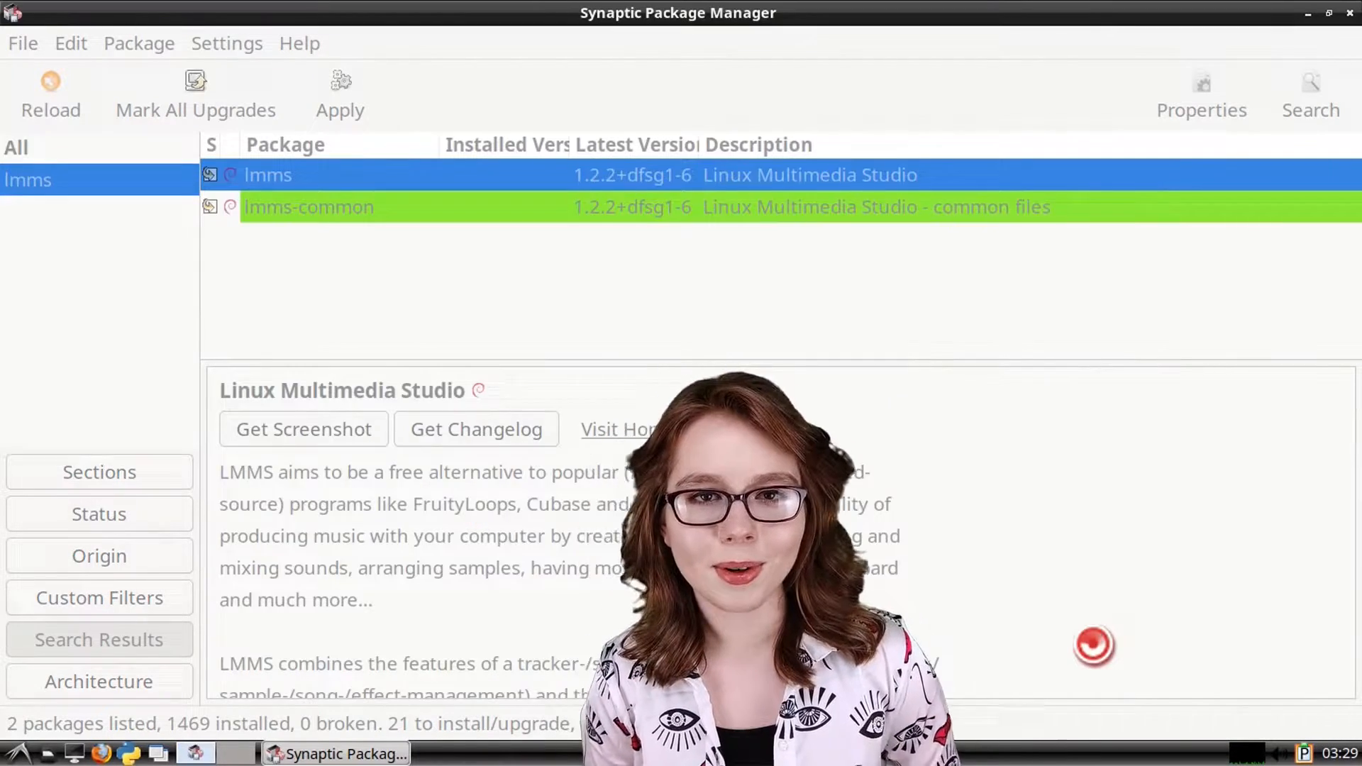
{"action": "left_click", "coordinate": [340, 96]}
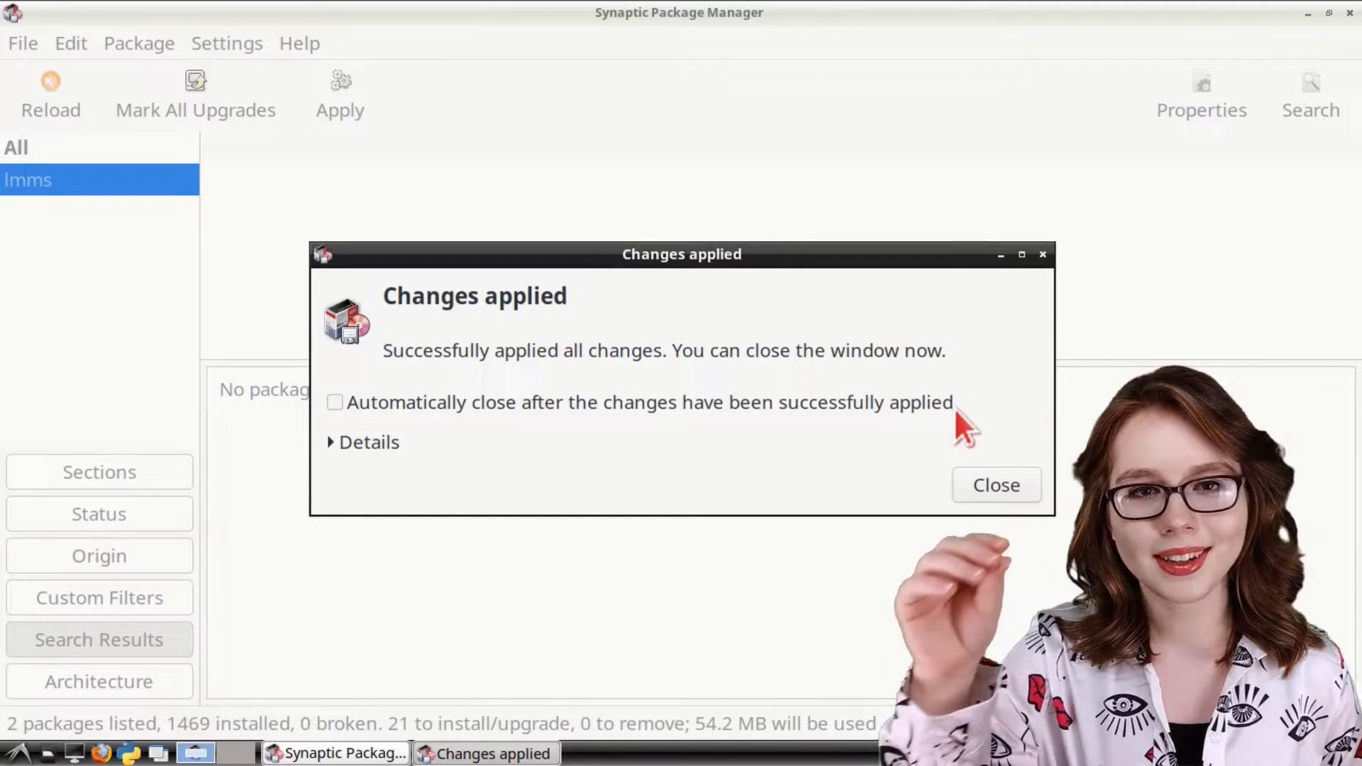
{"action": "left_click", "coordinate": [995, 485]}
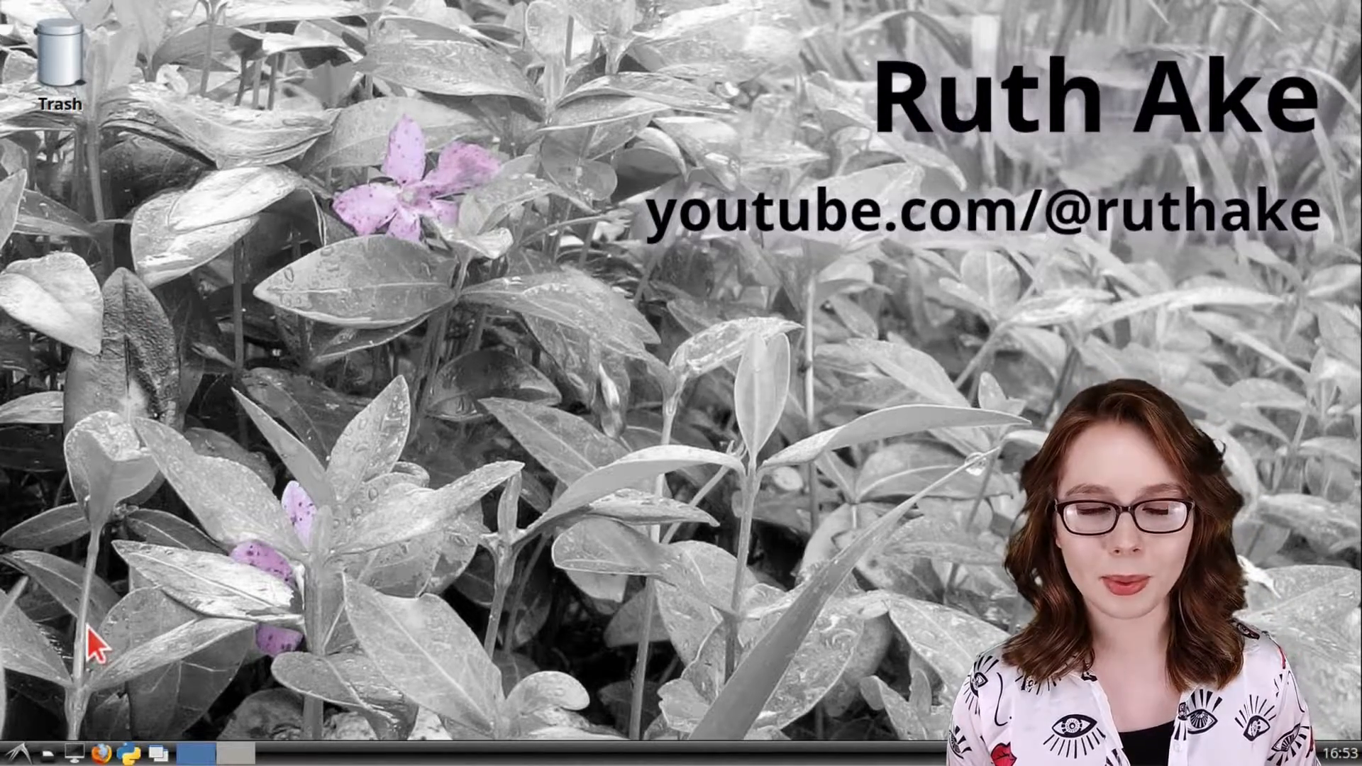
Start LMMS from Sound & Video, create its working directory and accept default settings
{"action": "left_click", "coordinate": [15, 752]}
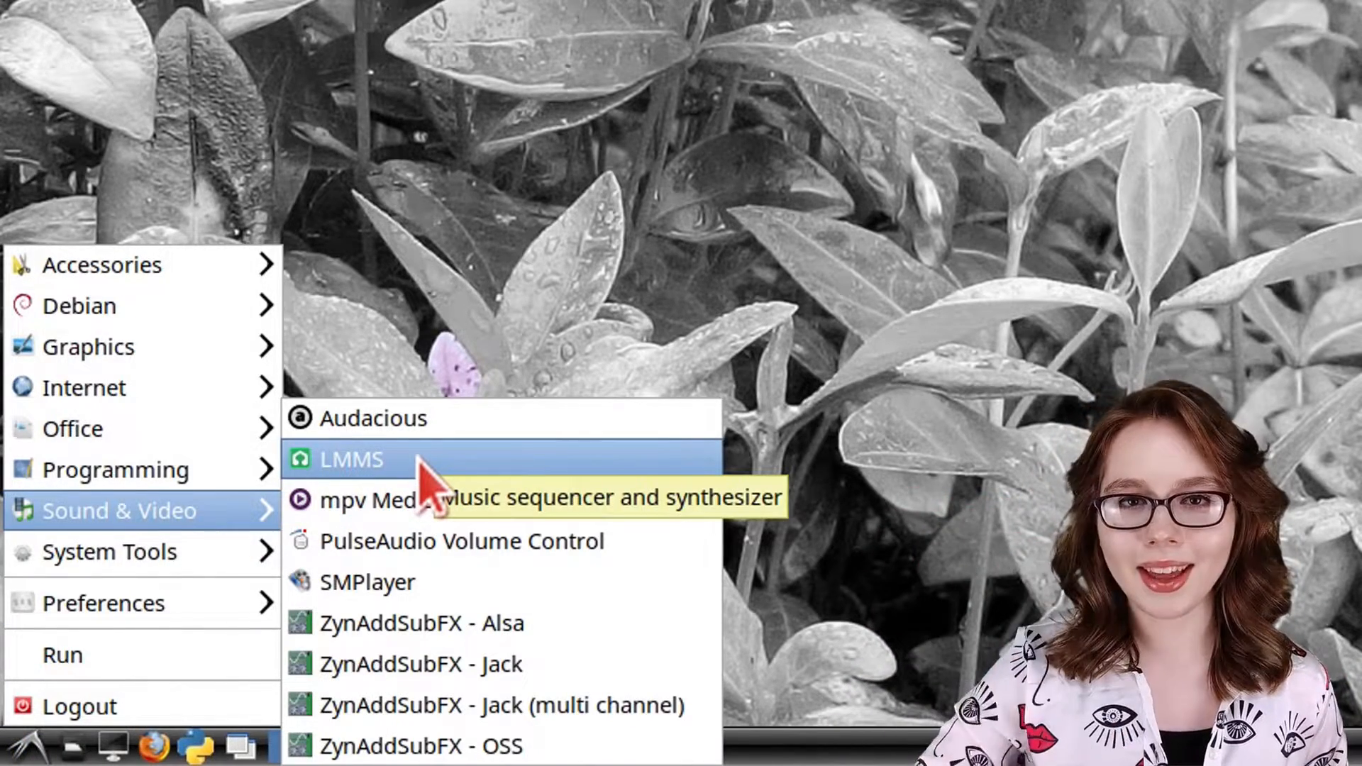
{"action": "left_click", "coordinate": [349, 459]}
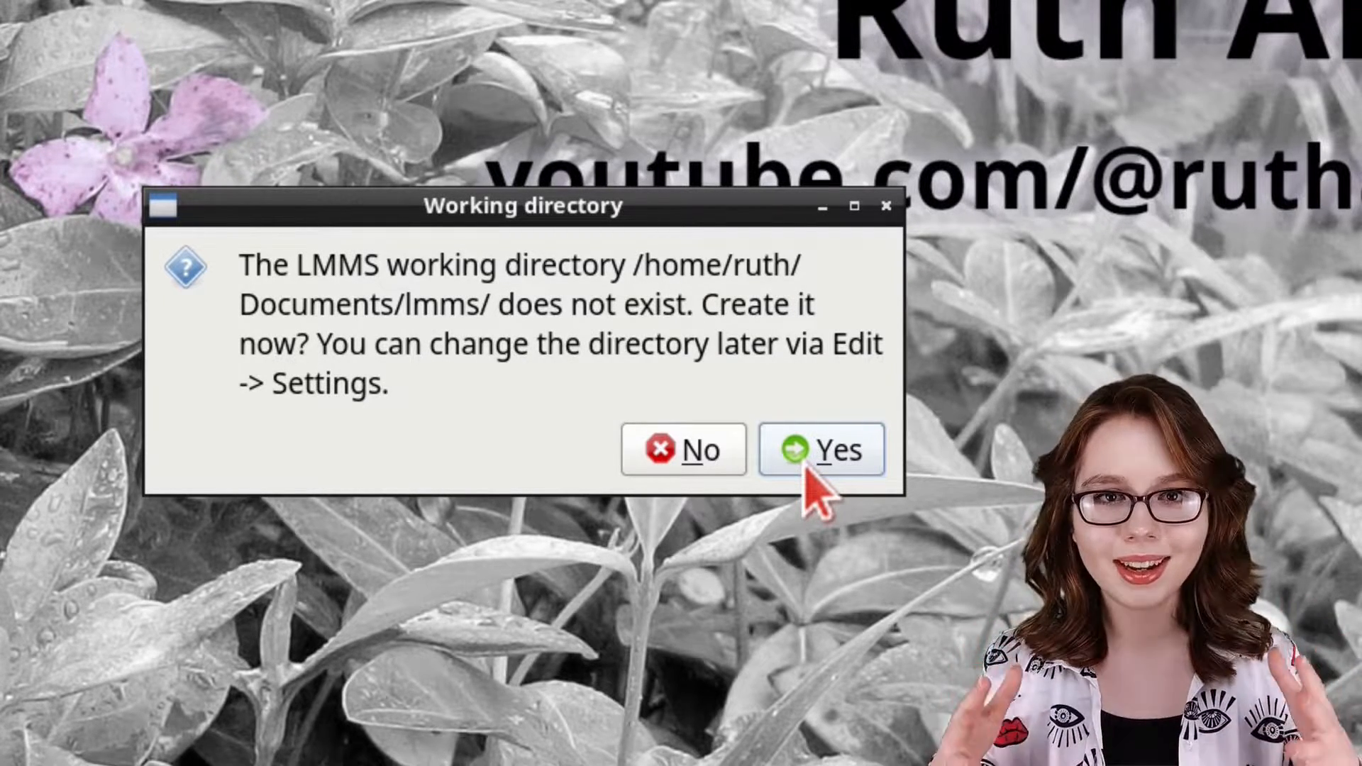
{"action": "left_click", "coordinate": [821, 449]}
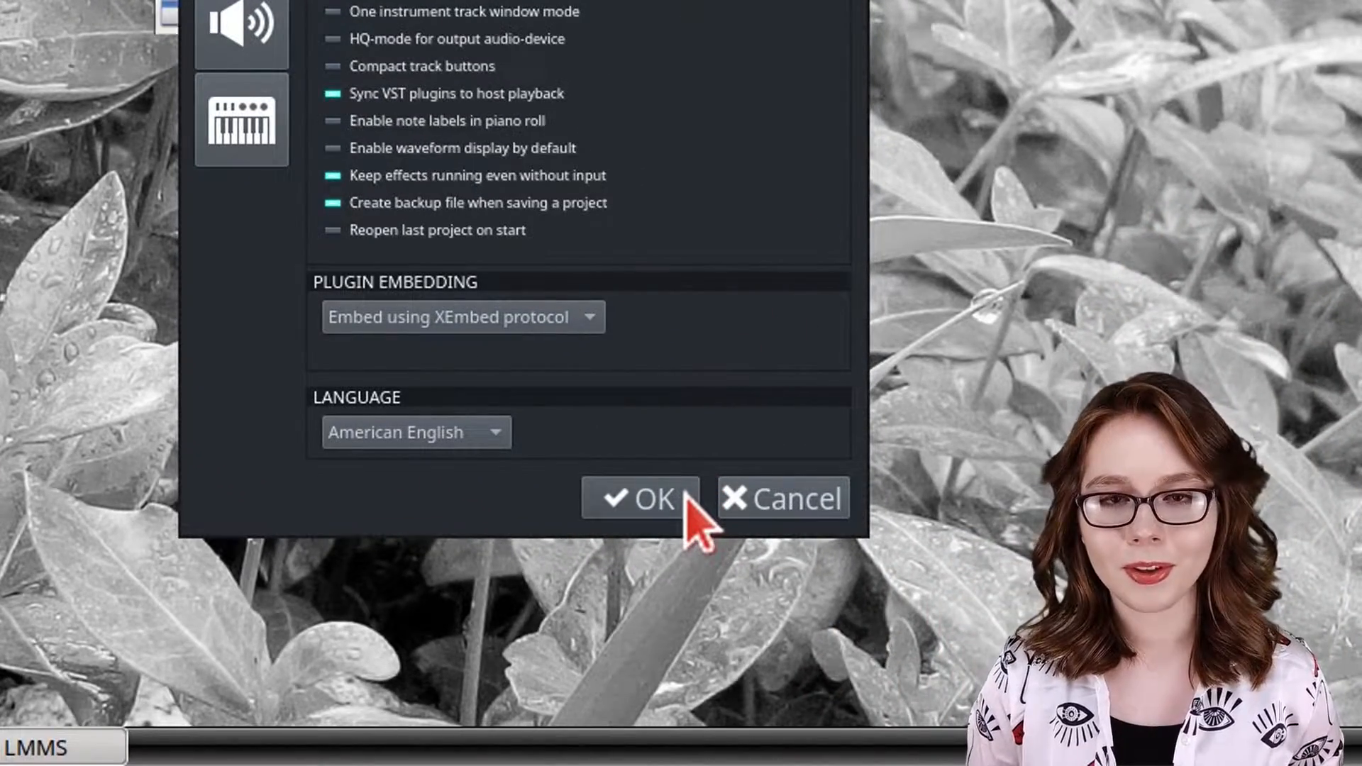
{"action": "left_click", "coordinate": [642, 499]}
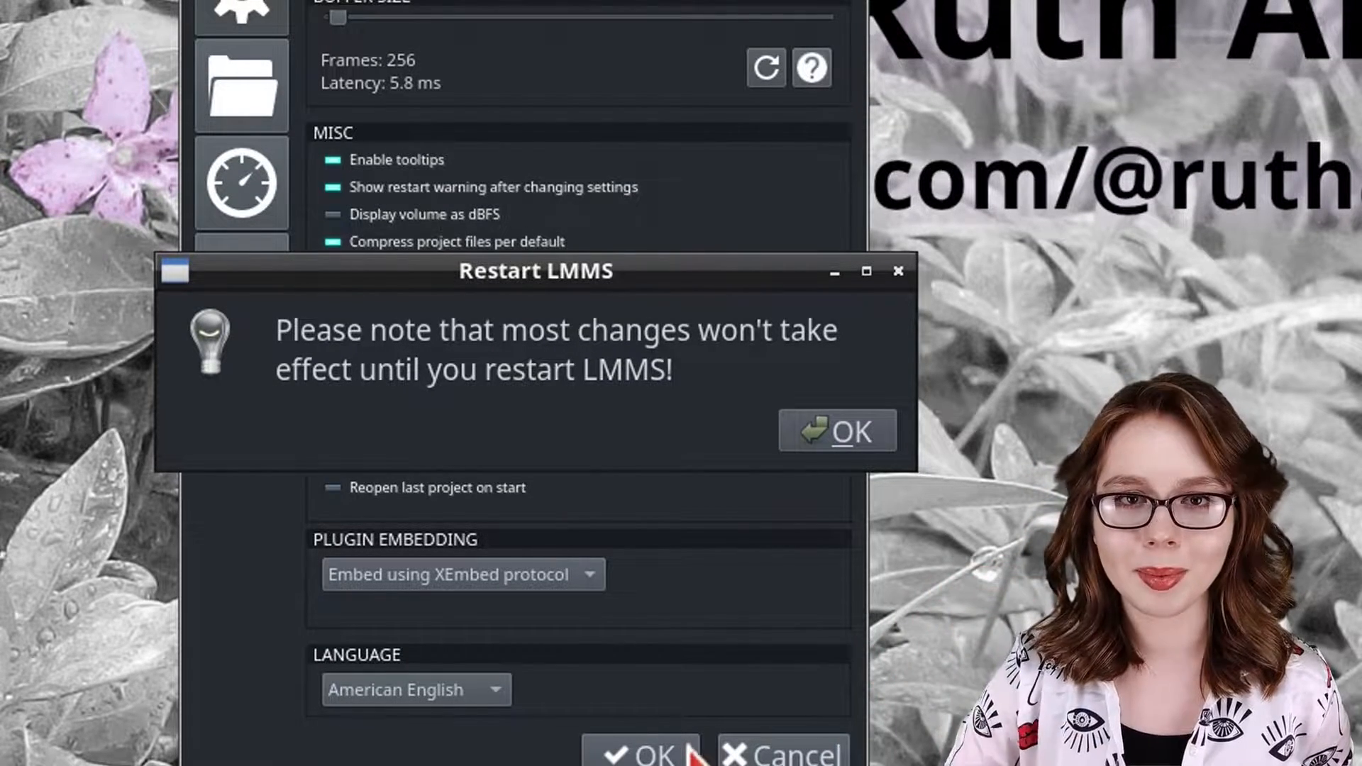
{"action": "left_click", "coordinate": [836, 431]}
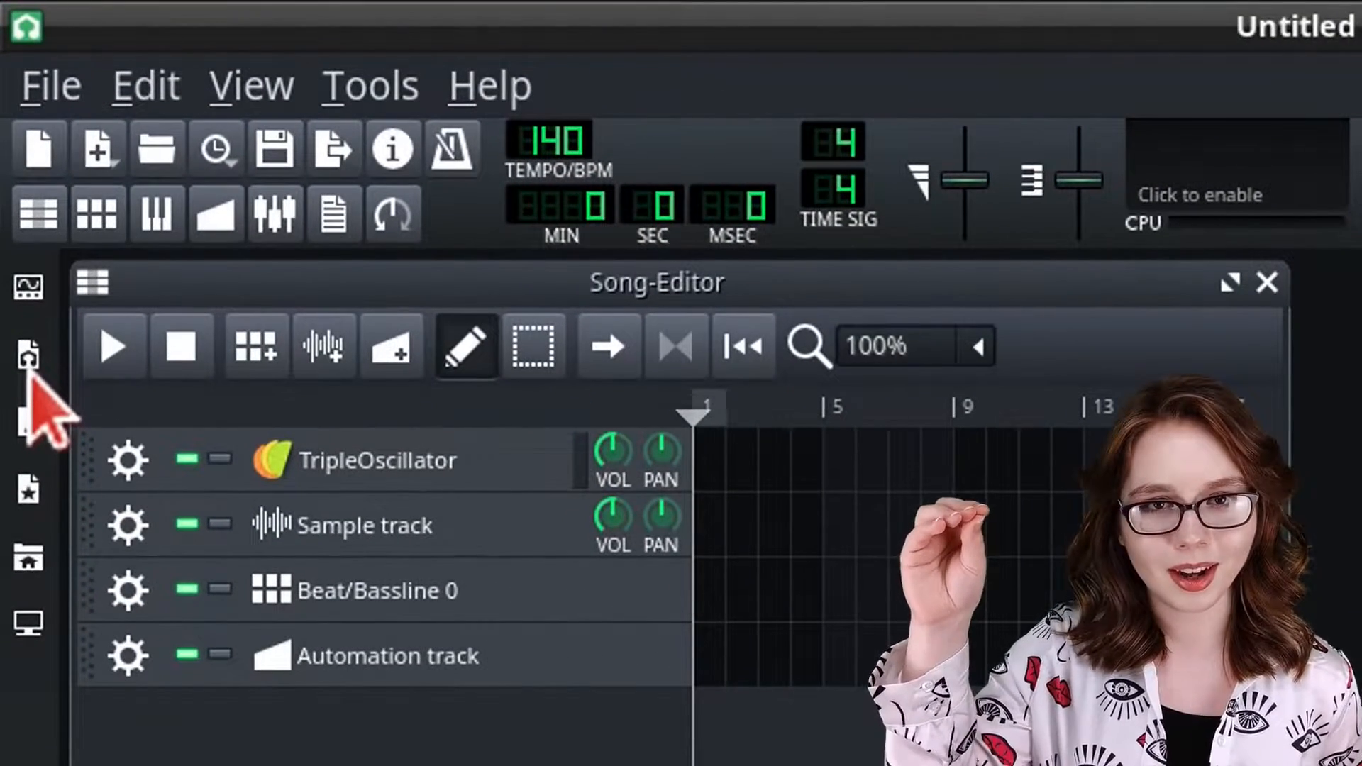
Show the My Projects browser from the LMMS left sidebar
{"action": "left_click", "coordinate": [28, 358]}
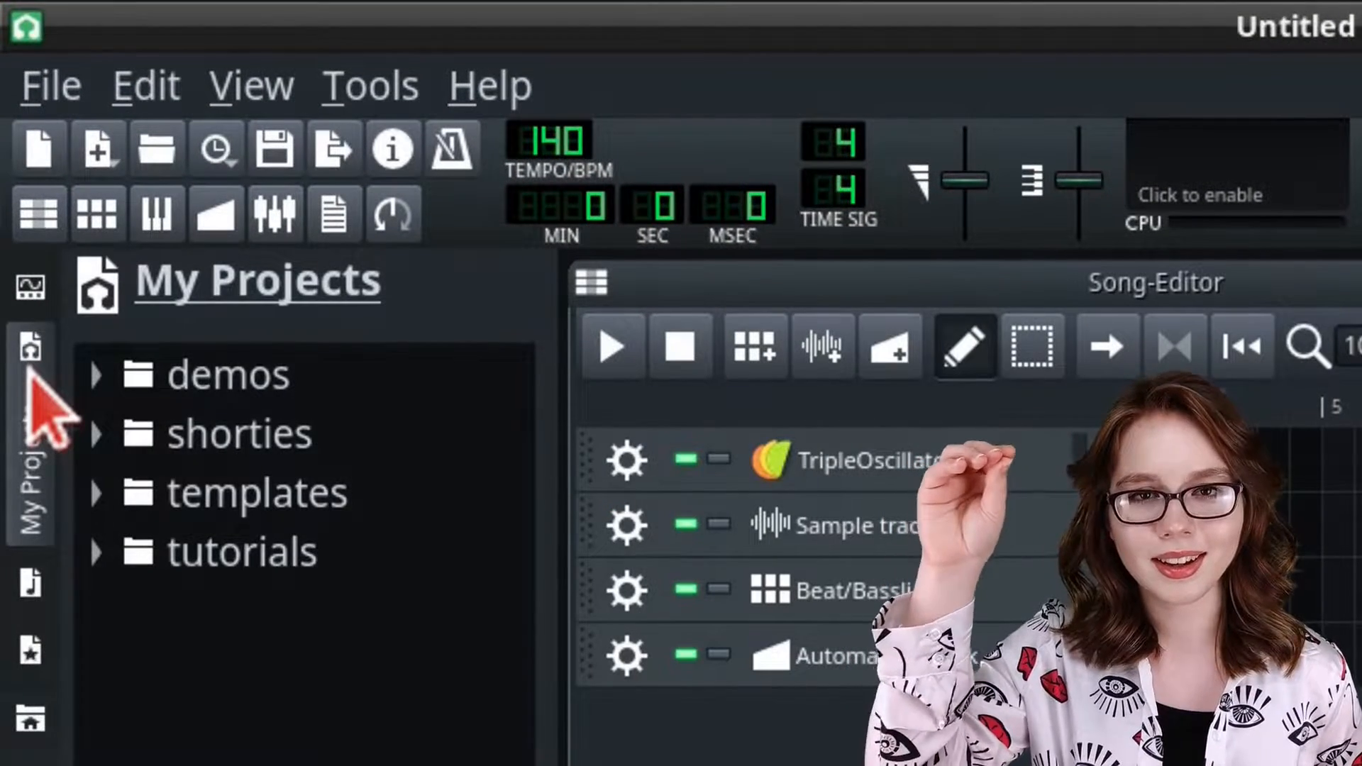
Open the Momo64-esp project from the demos folder, play it, then stop playback
{"action": "left_click", "coordinate": [229, 374]}
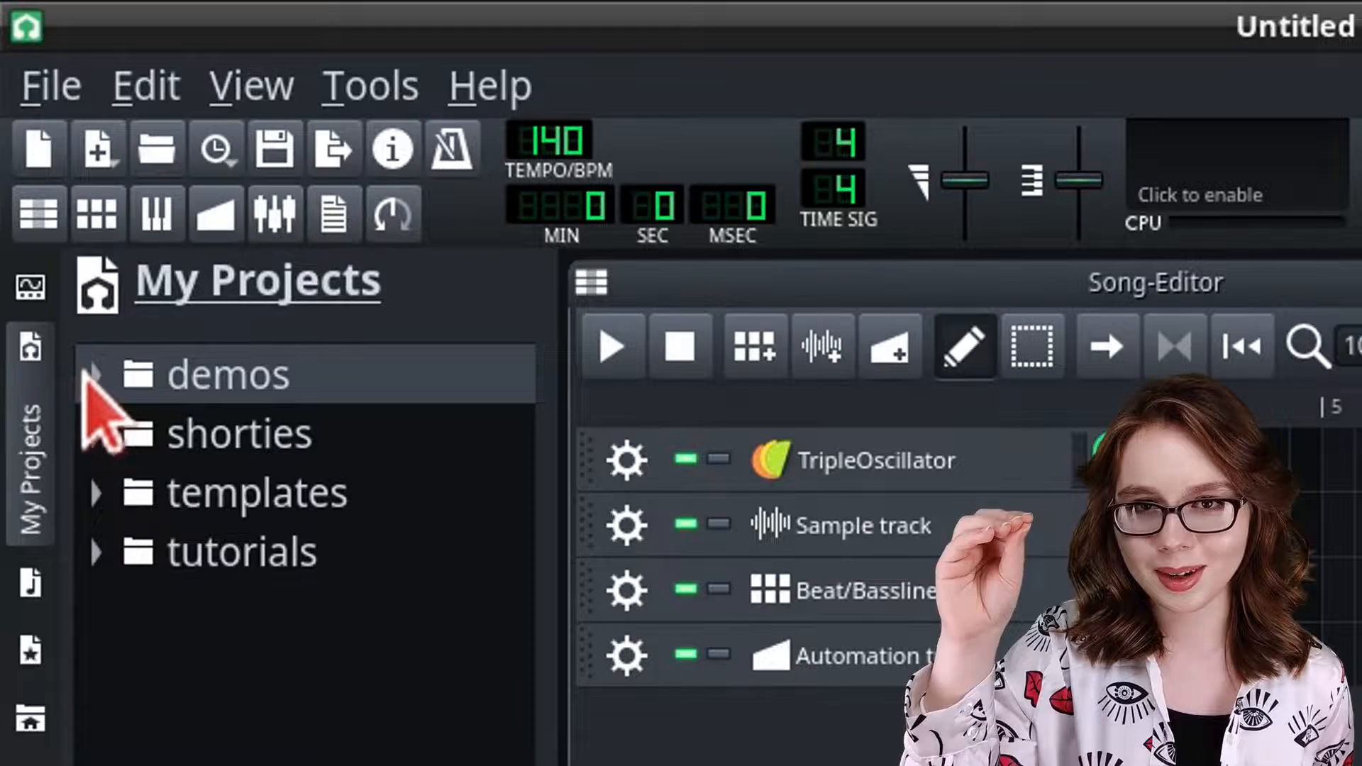
{"action": "left_click", "coordinate": [96, 375]}
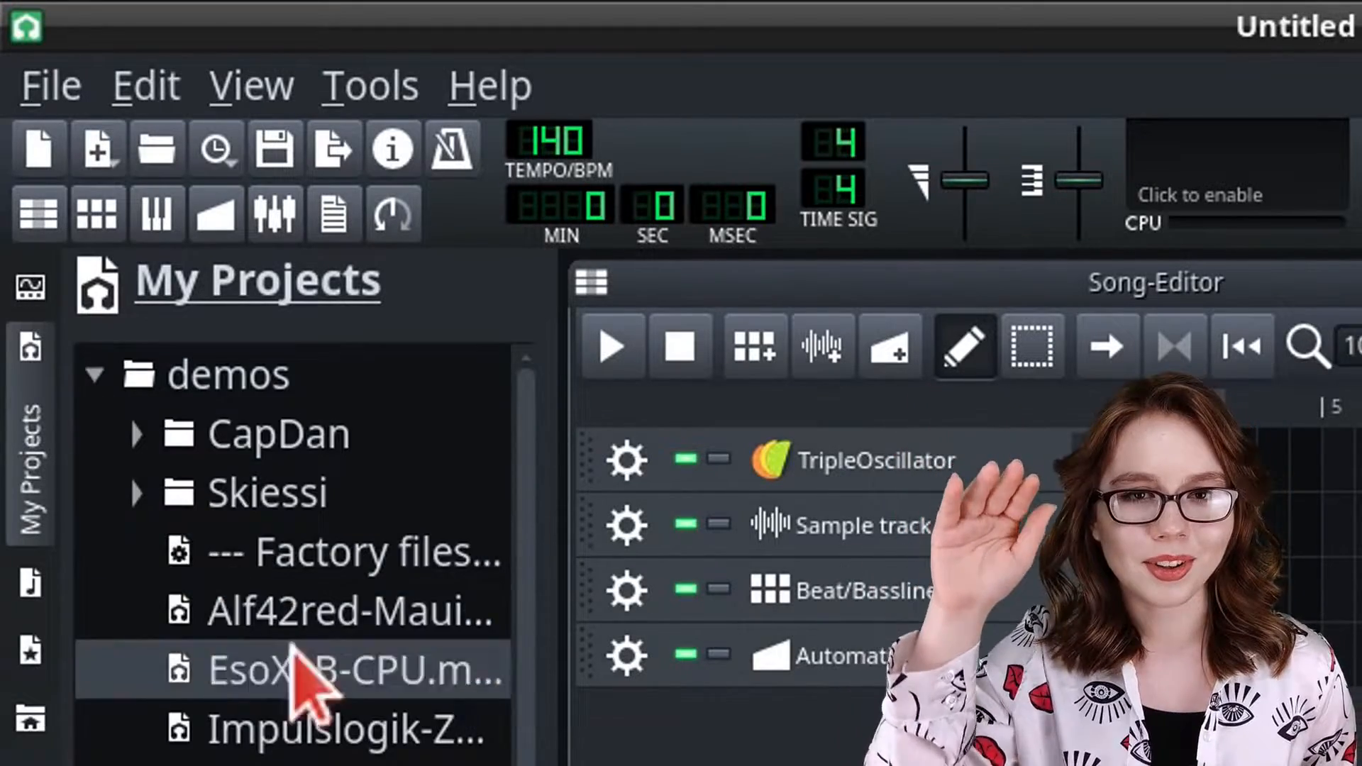
{"action": "double_click", "coordinate": [165, 414]}
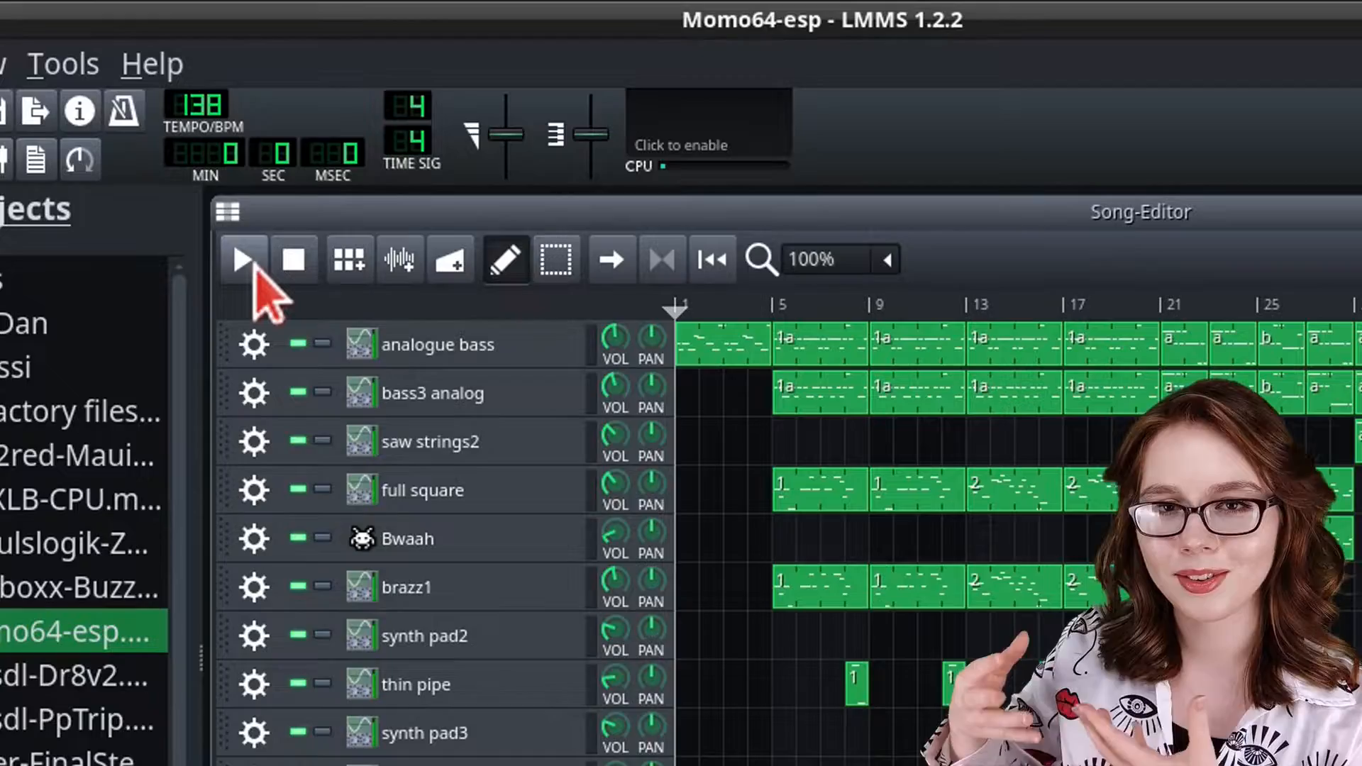
{"action": "left_click", "coordinate": [242, 259]}
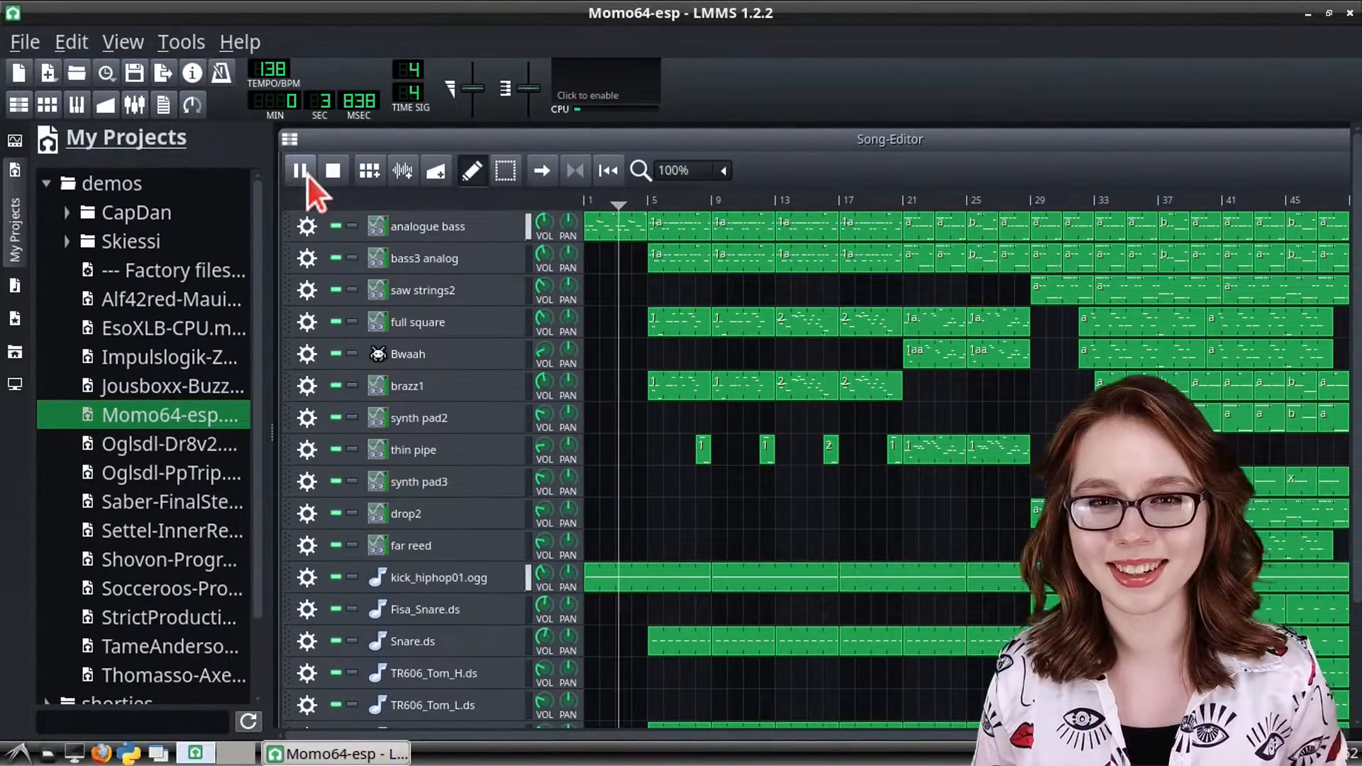
{"action": "left_click", "coordinate": [298, 170]}
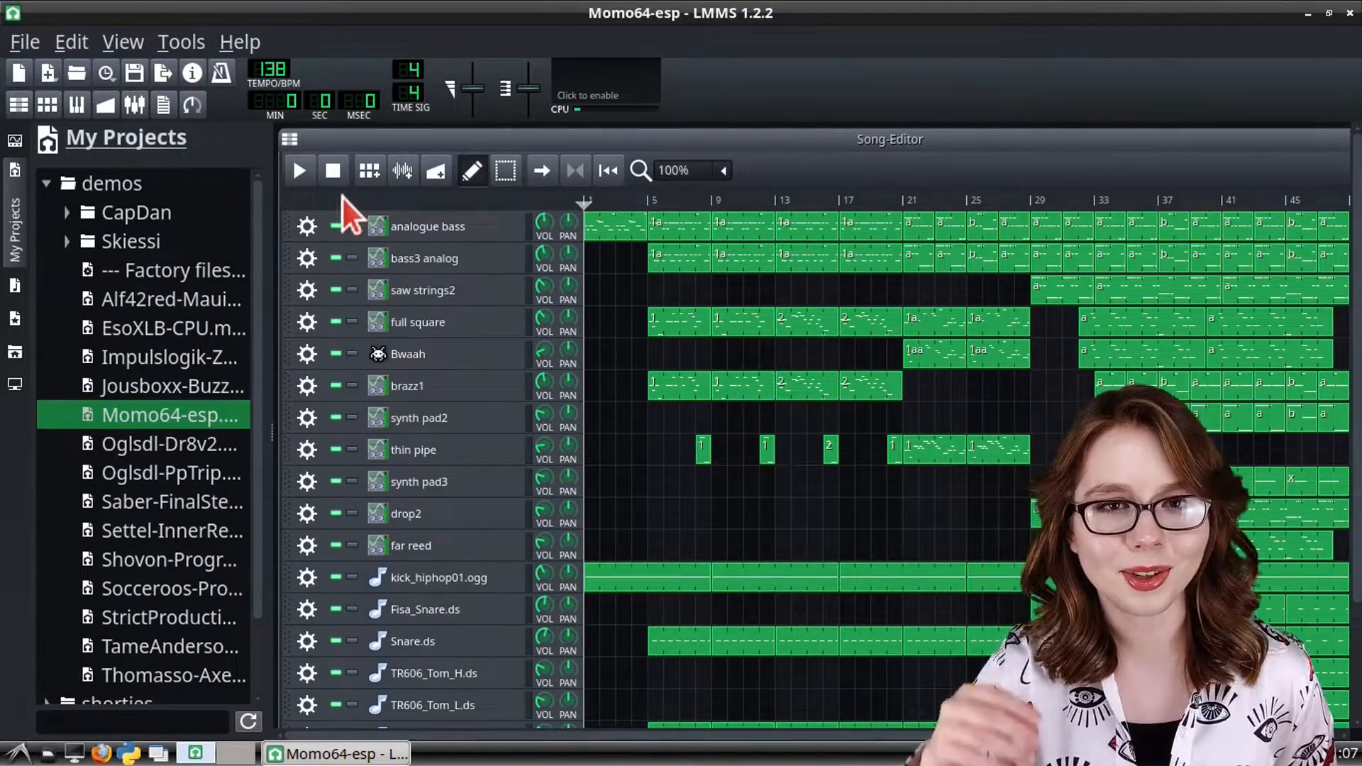
{"action": "left_click", "coordinate": [24, 41]}
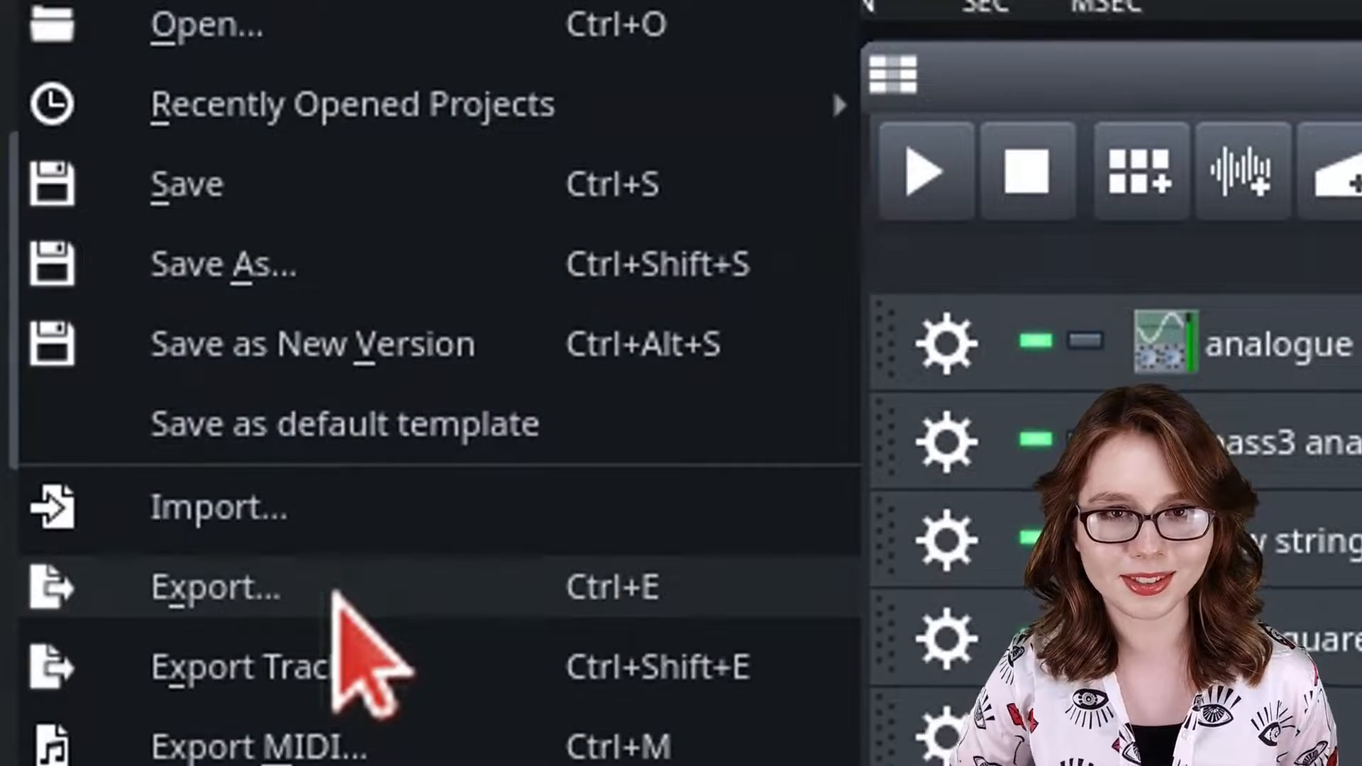
Export the song as a Compressed MP3-File into the Music folder and render it
{"action": "left_click", "coordinate": [214, 587]}
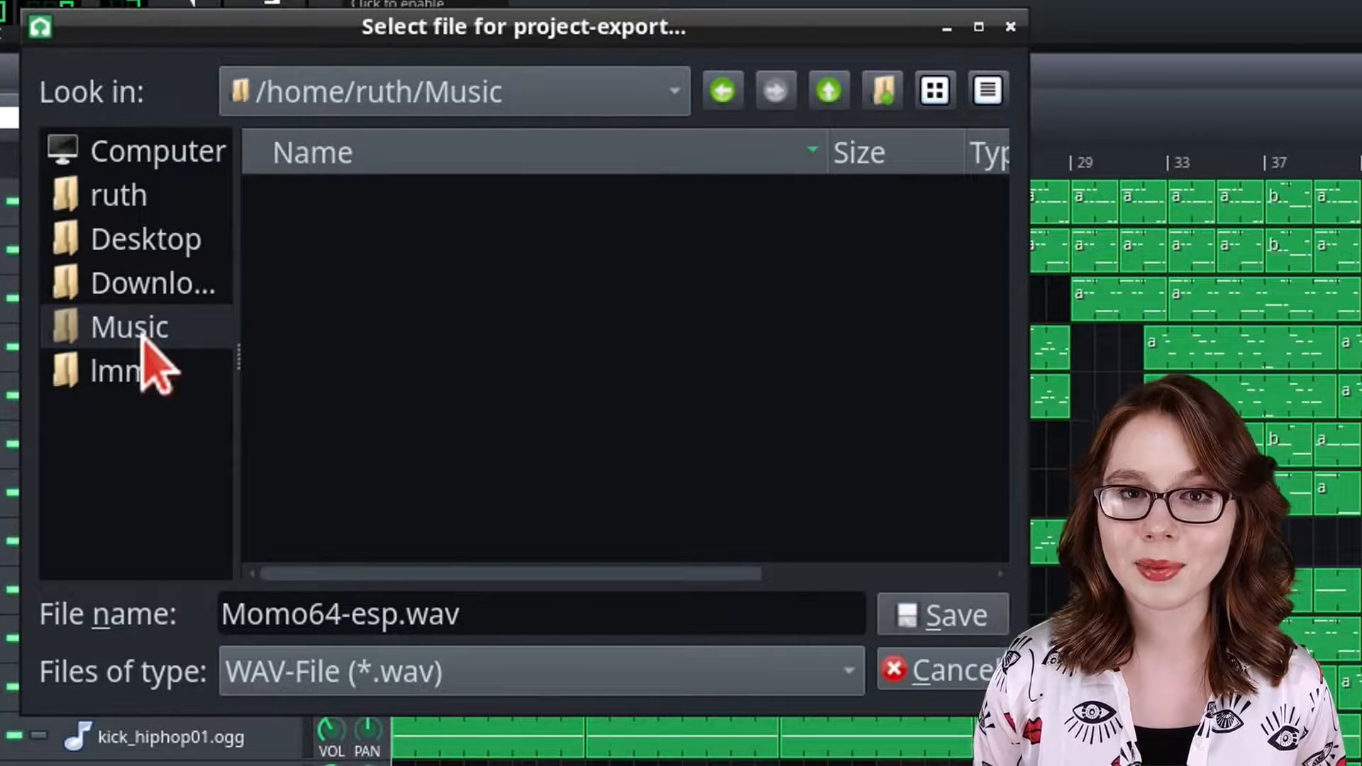
{"action": "left_click", "coordinate": [538, 671]}
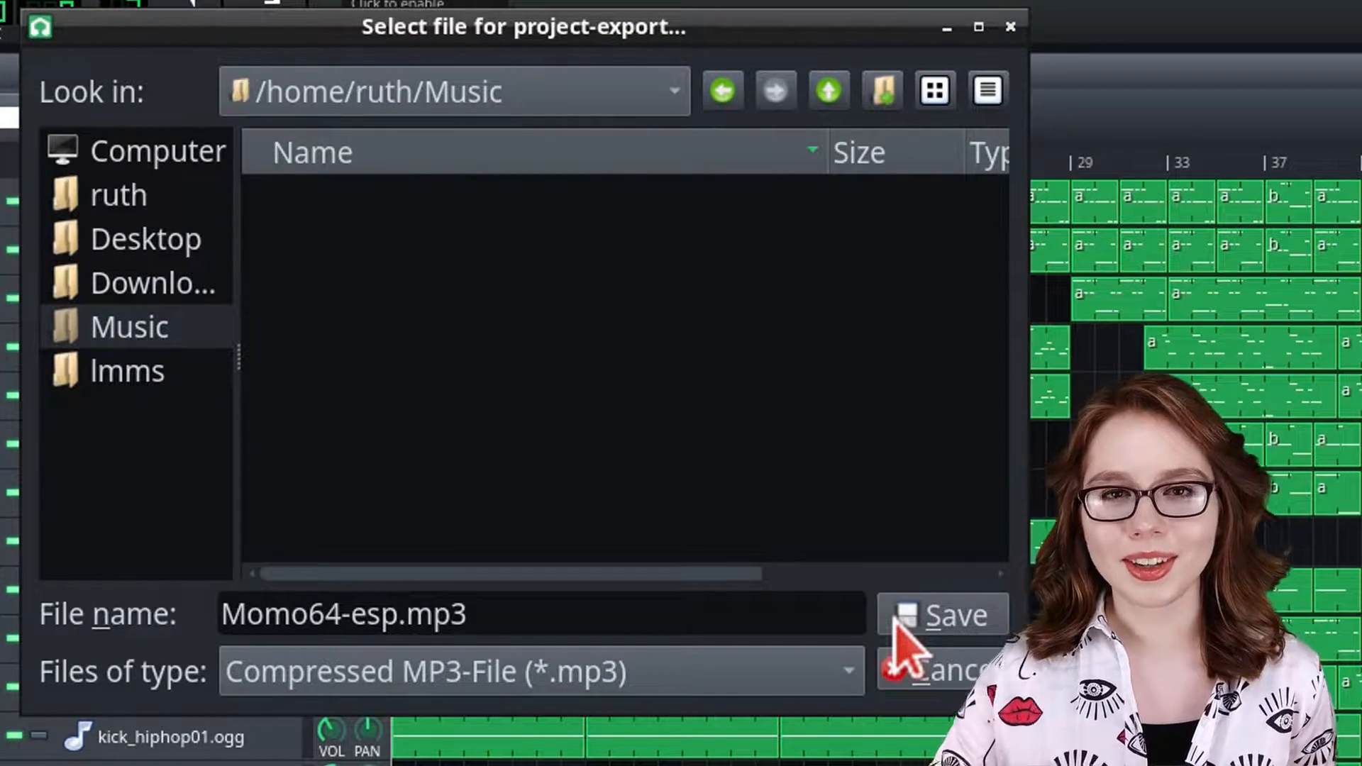
{"action": "left_click", "coordinate": [941, 616]}
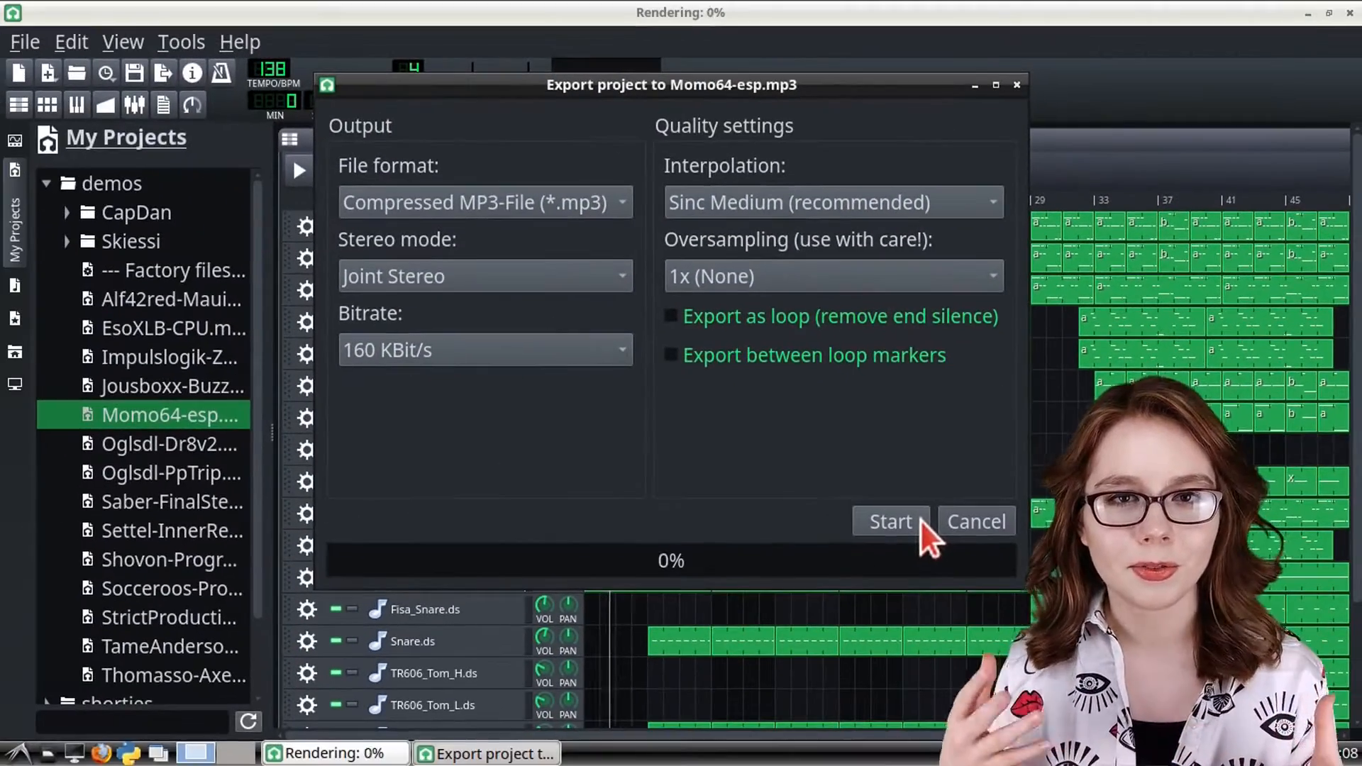
{"action": "left_click", "coordinate": [890, 521]}
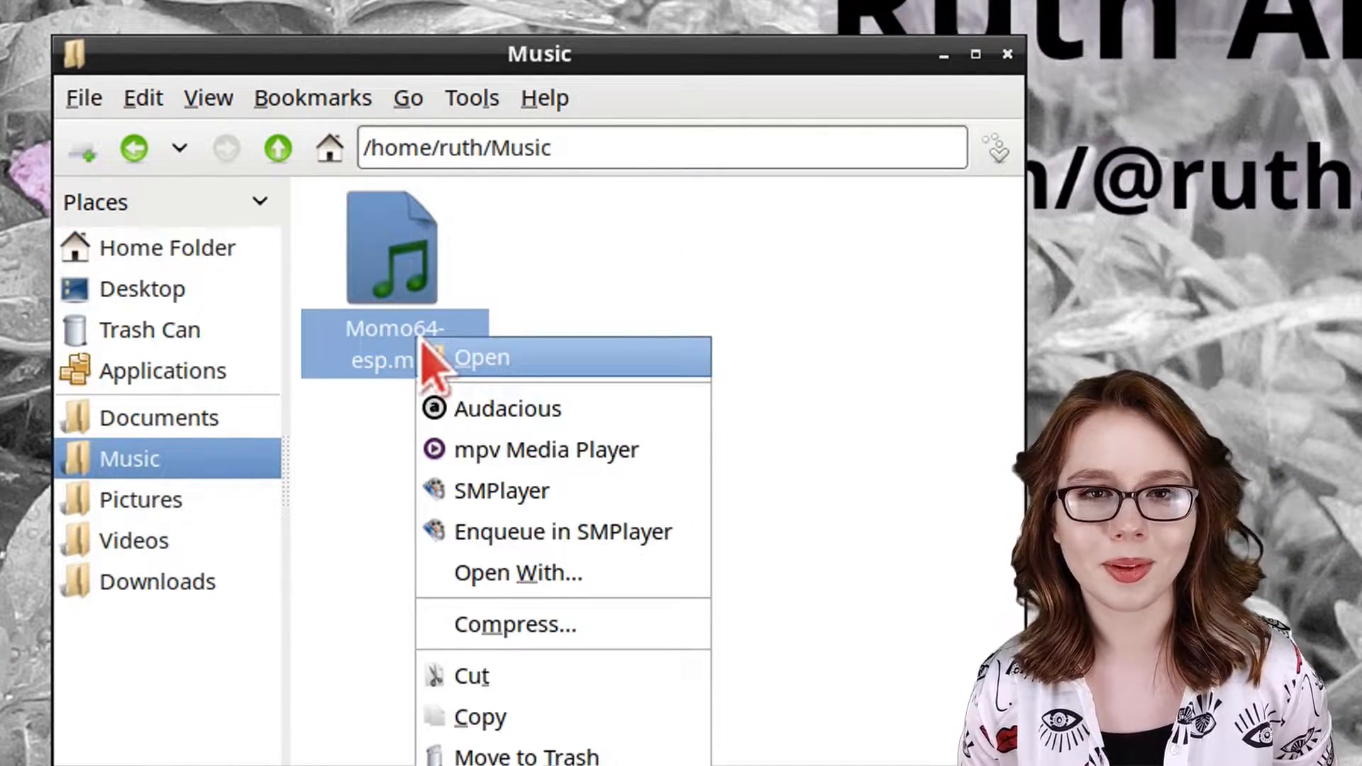
Open the exported MP3 from the Music folder to play it
{"action": "left_click", "coordinate": [507, 408]}
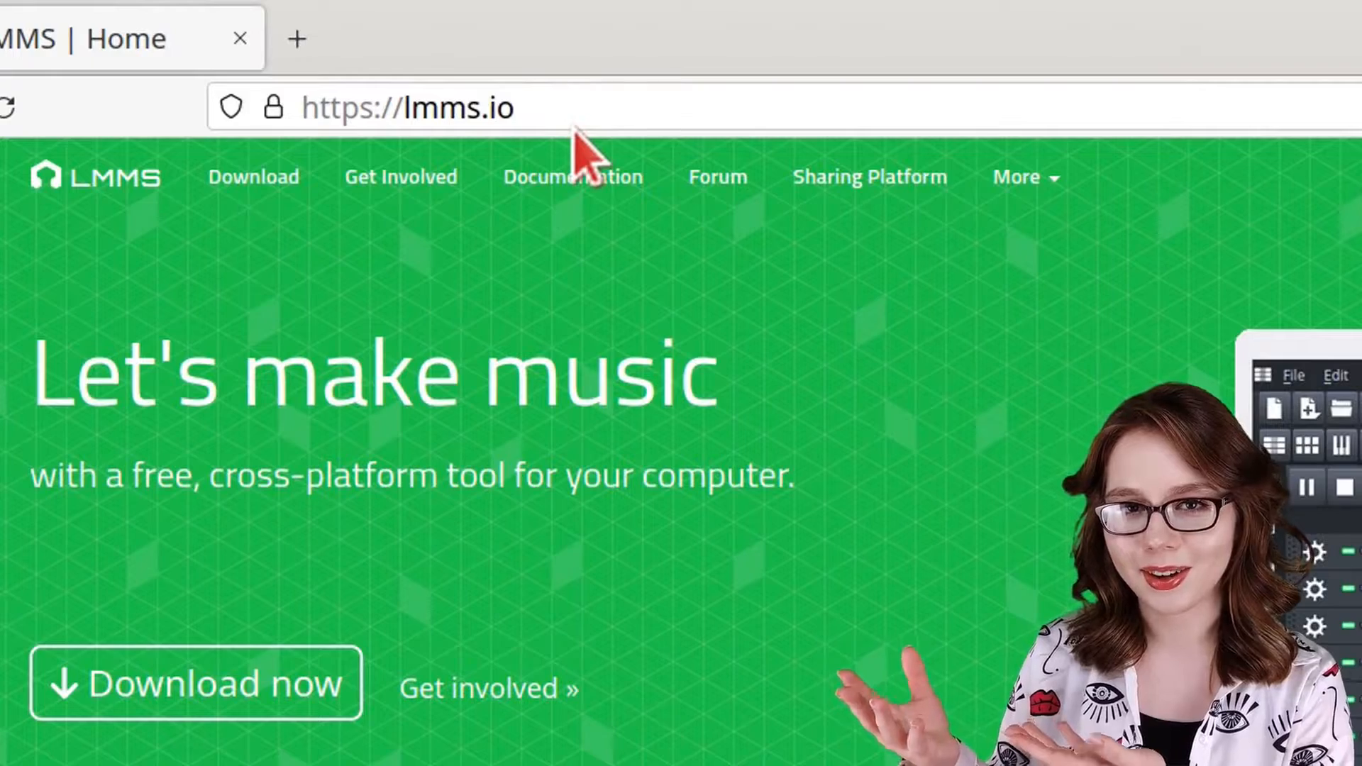
Browse the lmms.io Download page and show the Linux download options
{"action": "scroll", "scroll_direction": "down", "scroll_amount": 3}
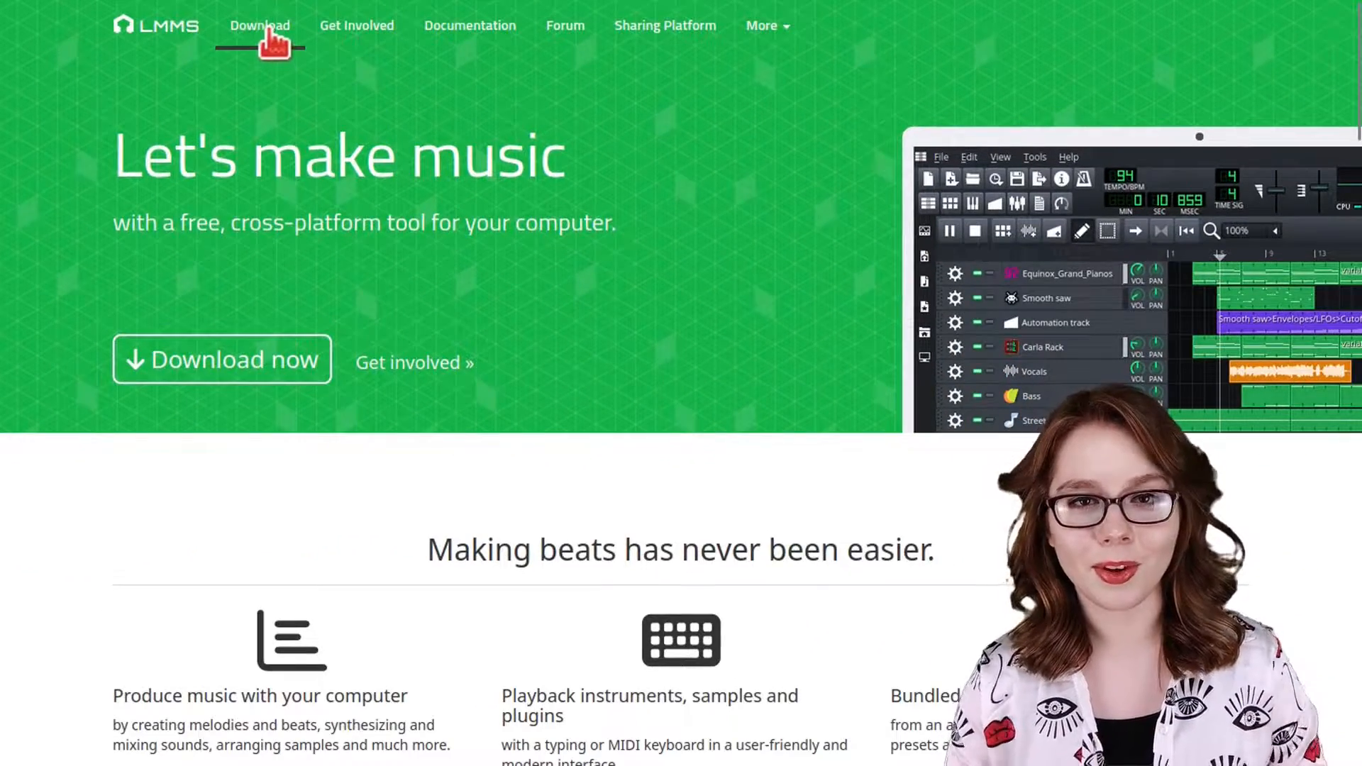
{"action": "left_click", "coordinate": [259, 26]}
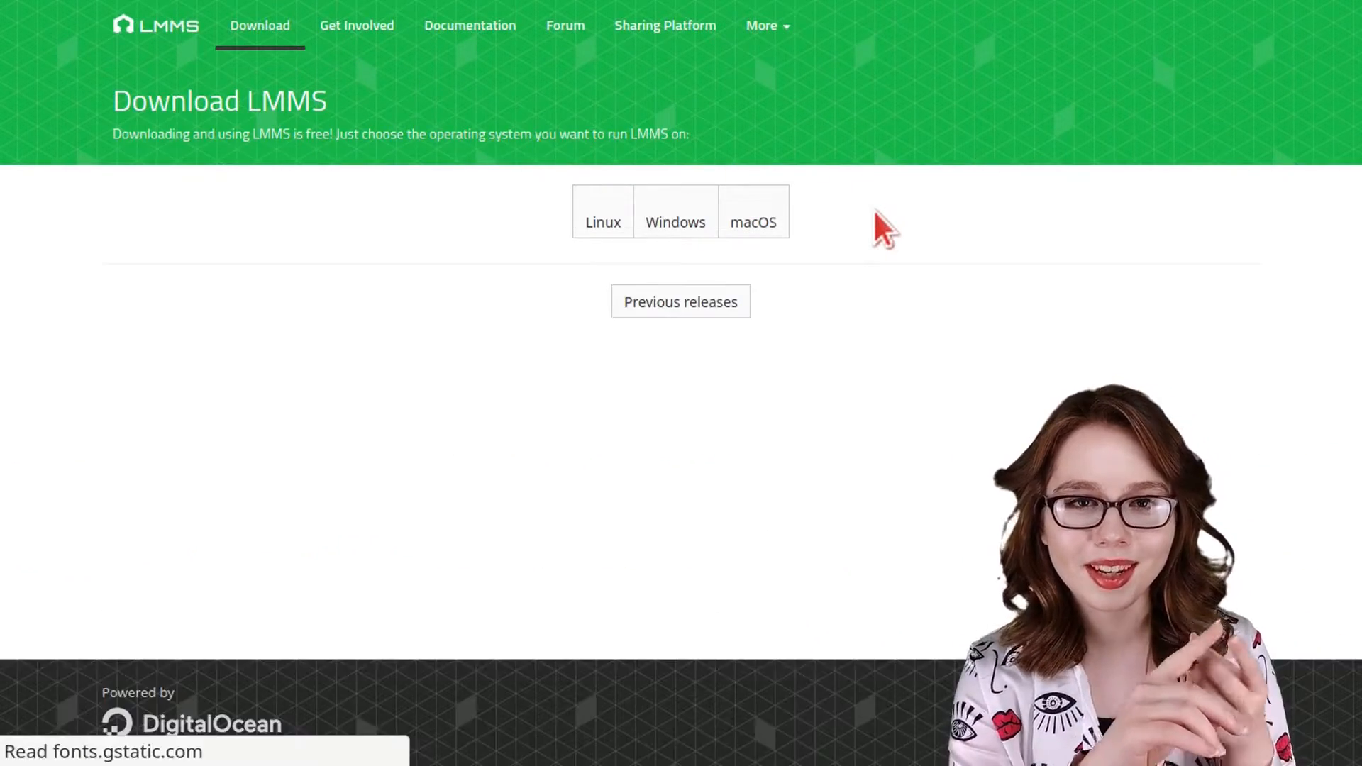
{"action": "left_click", "coordinate": [602, 221]}
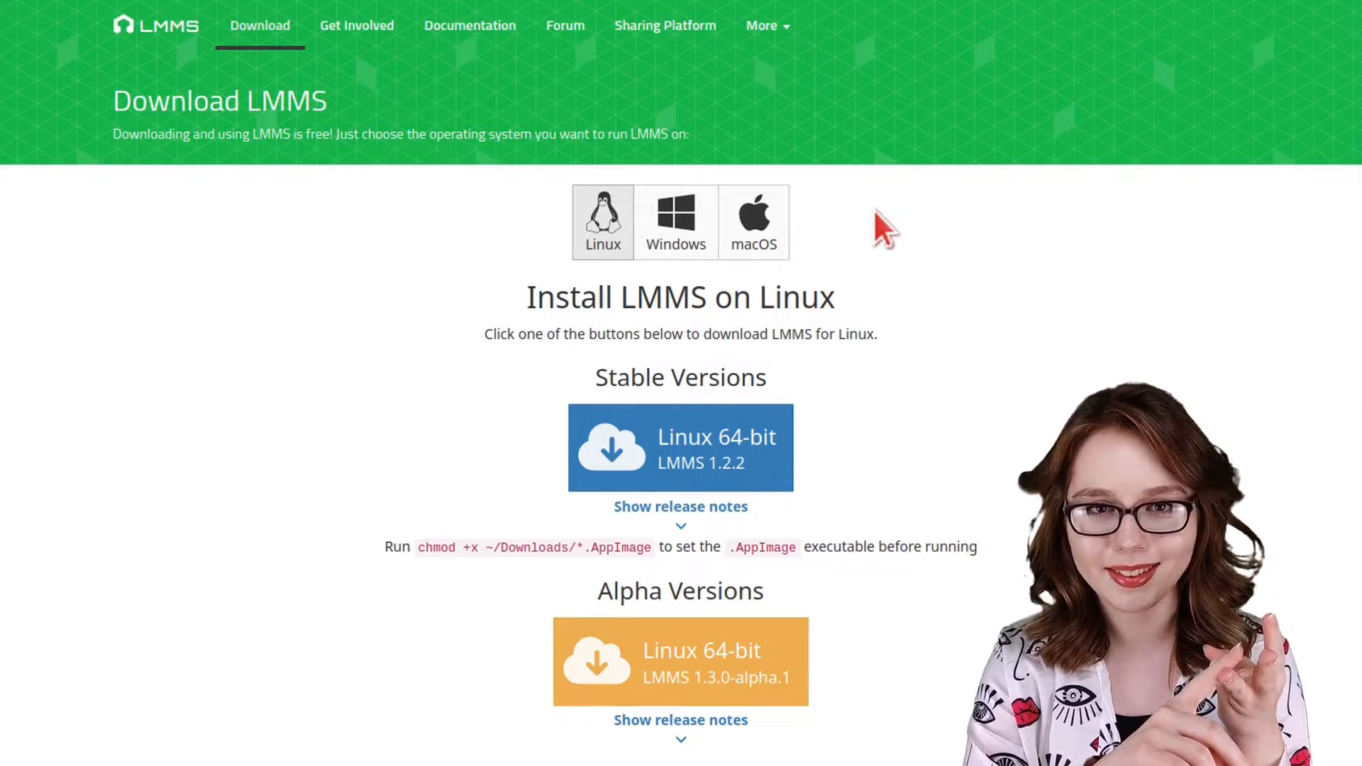
{"action": "mouse_move", "coordinate": [565, 25]}
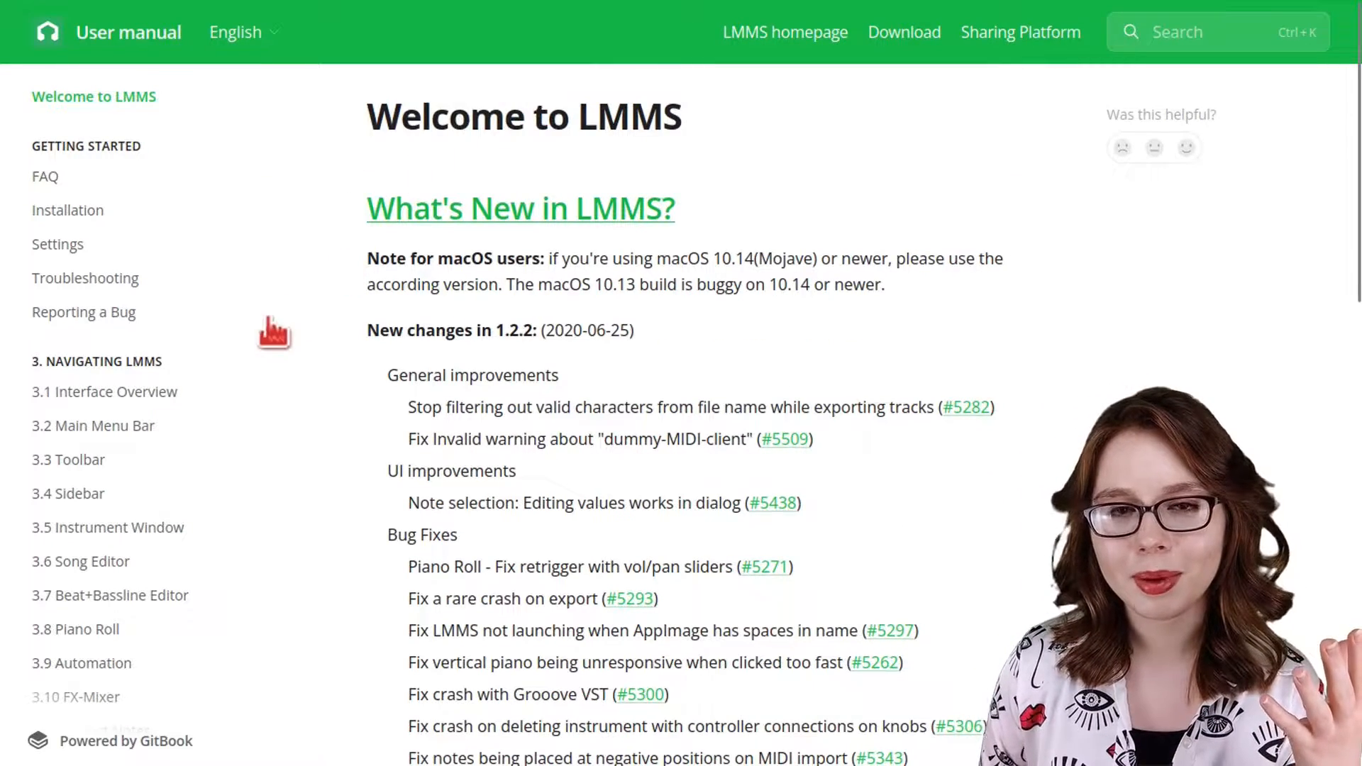
Read the user manual's 3.1 Interface Overview section
{"action": "left_click", "coordinate": [104, 392]}
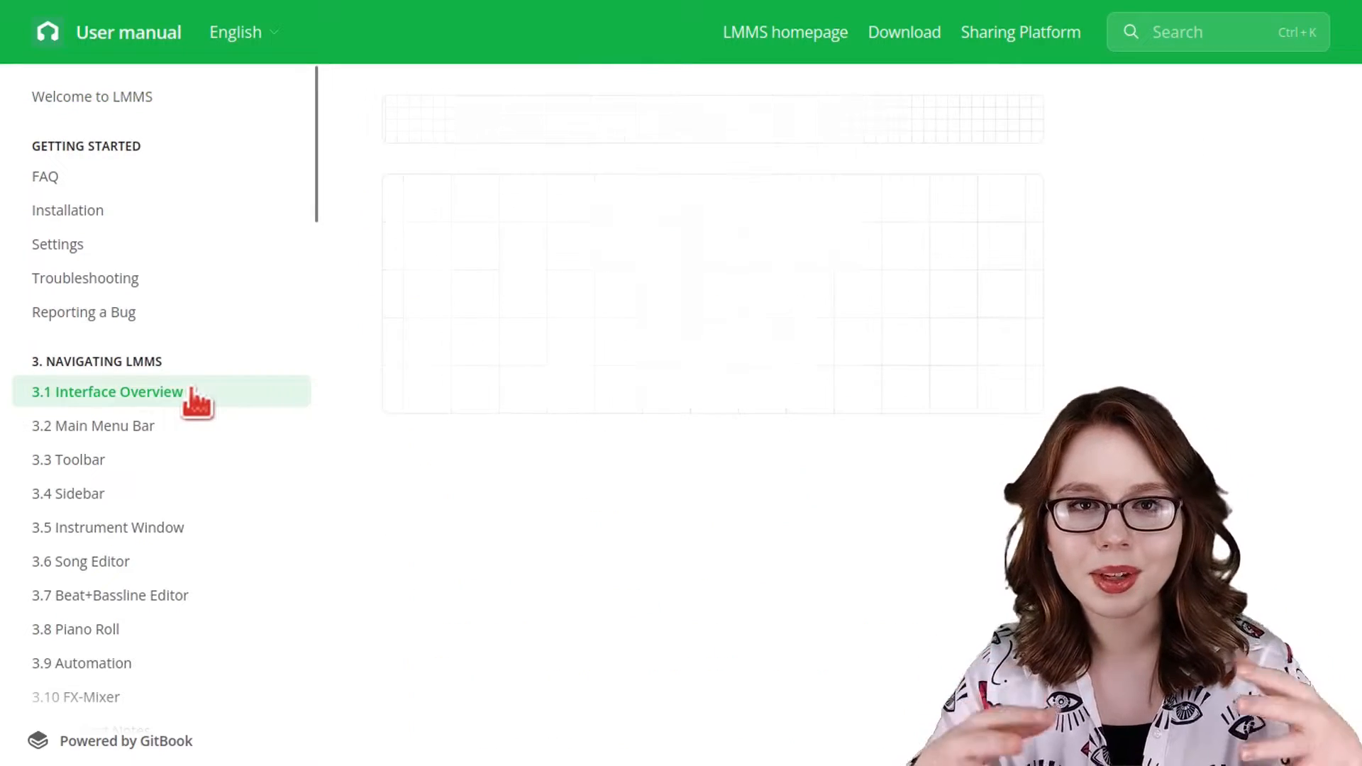
{"action": "left_click", "coordinate": [108, 392]}
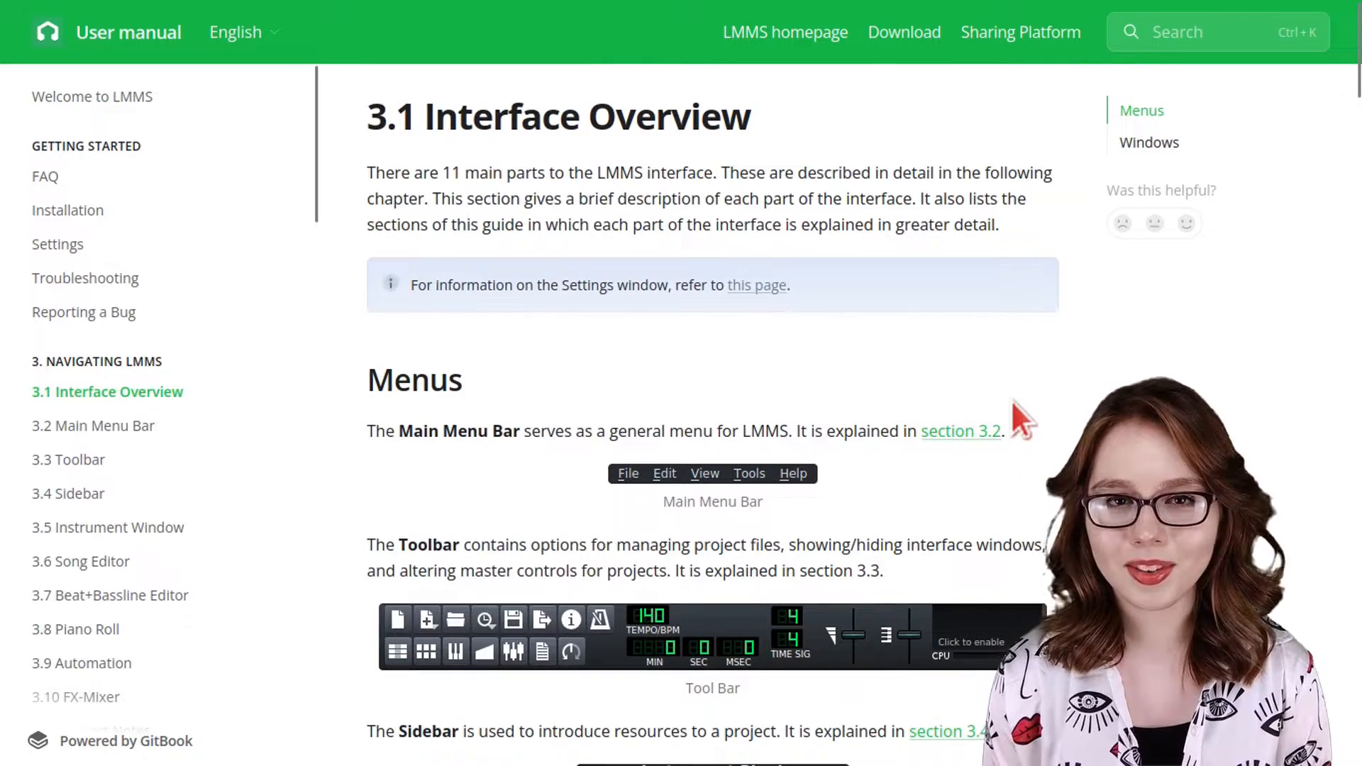
{"action": "scroll", "scroll_direction": "down", "scroll_amount": 3}
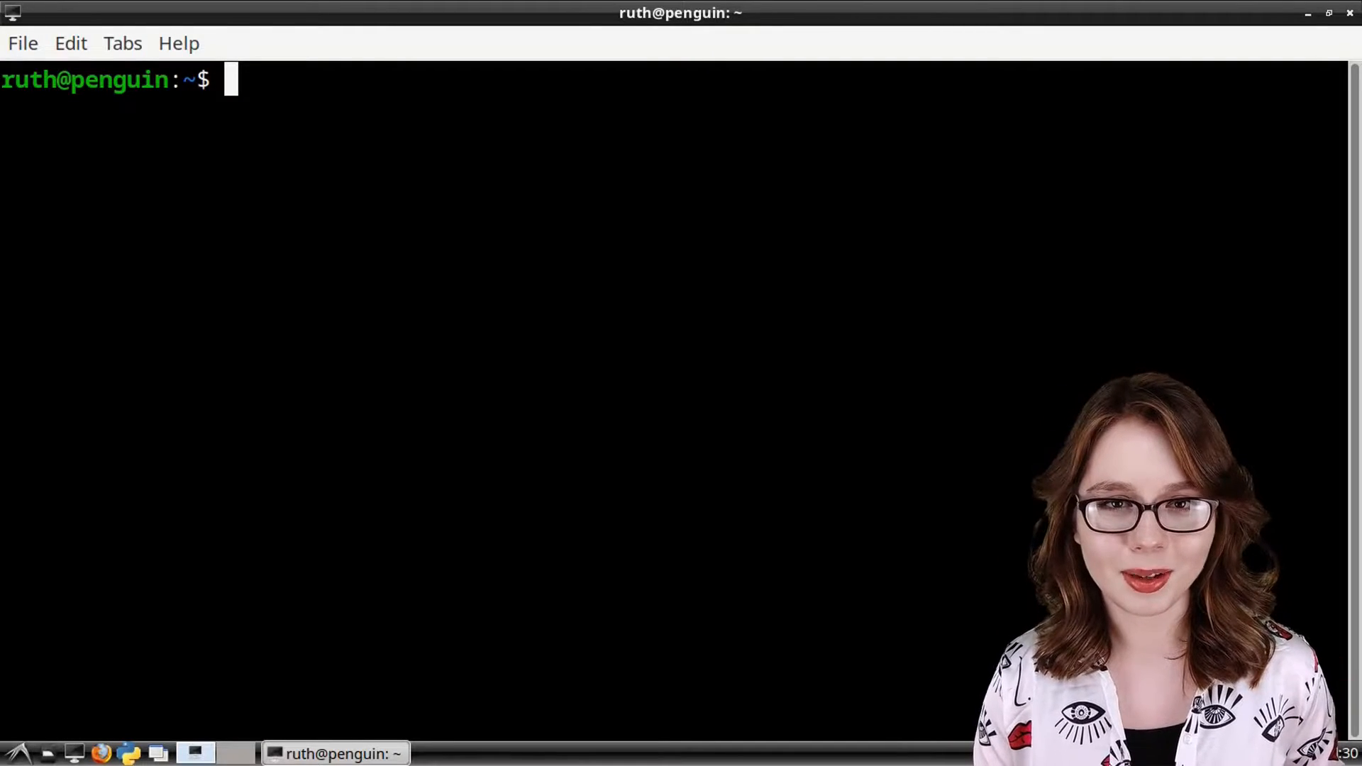
Run lmms --help to print the command-line options, then begin typing man lmms
{"action": "type", "text": "l"}
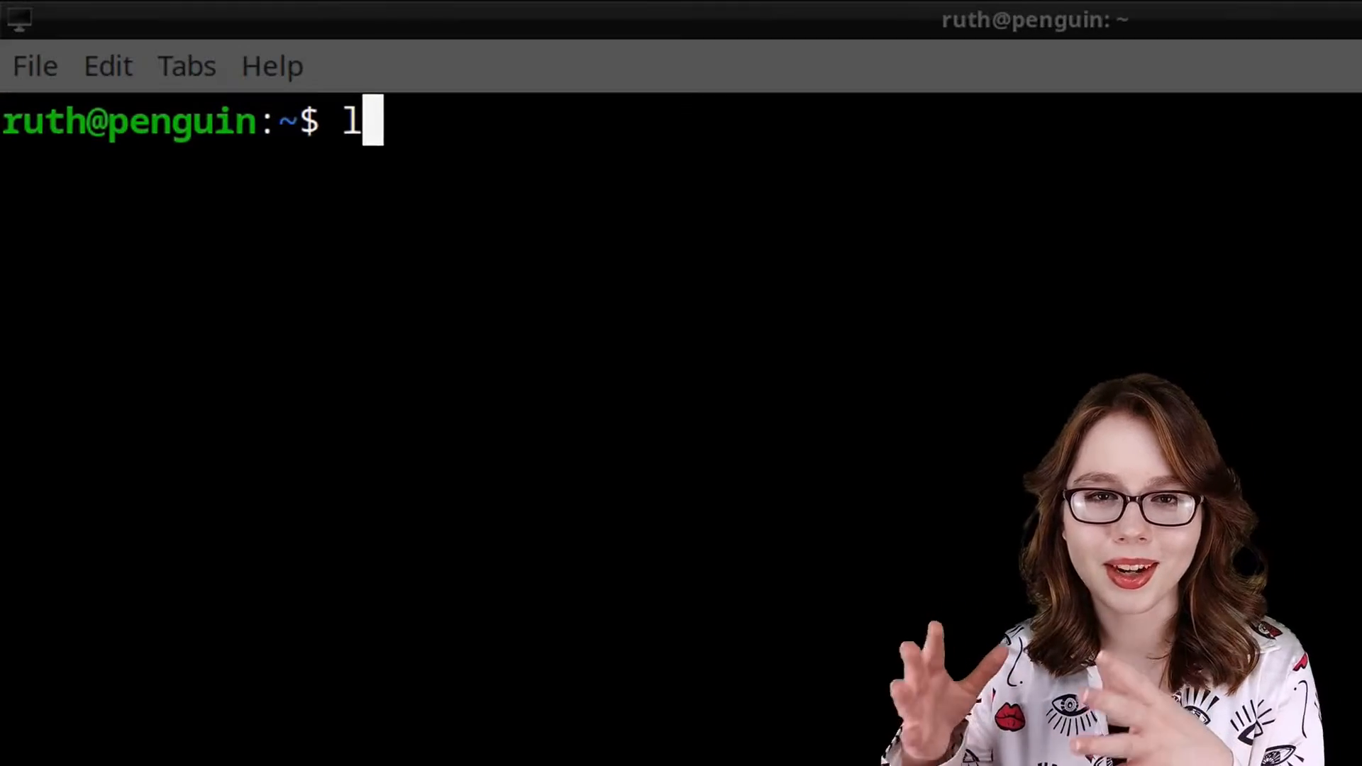
{"action": "type", "text": "mms --help"}
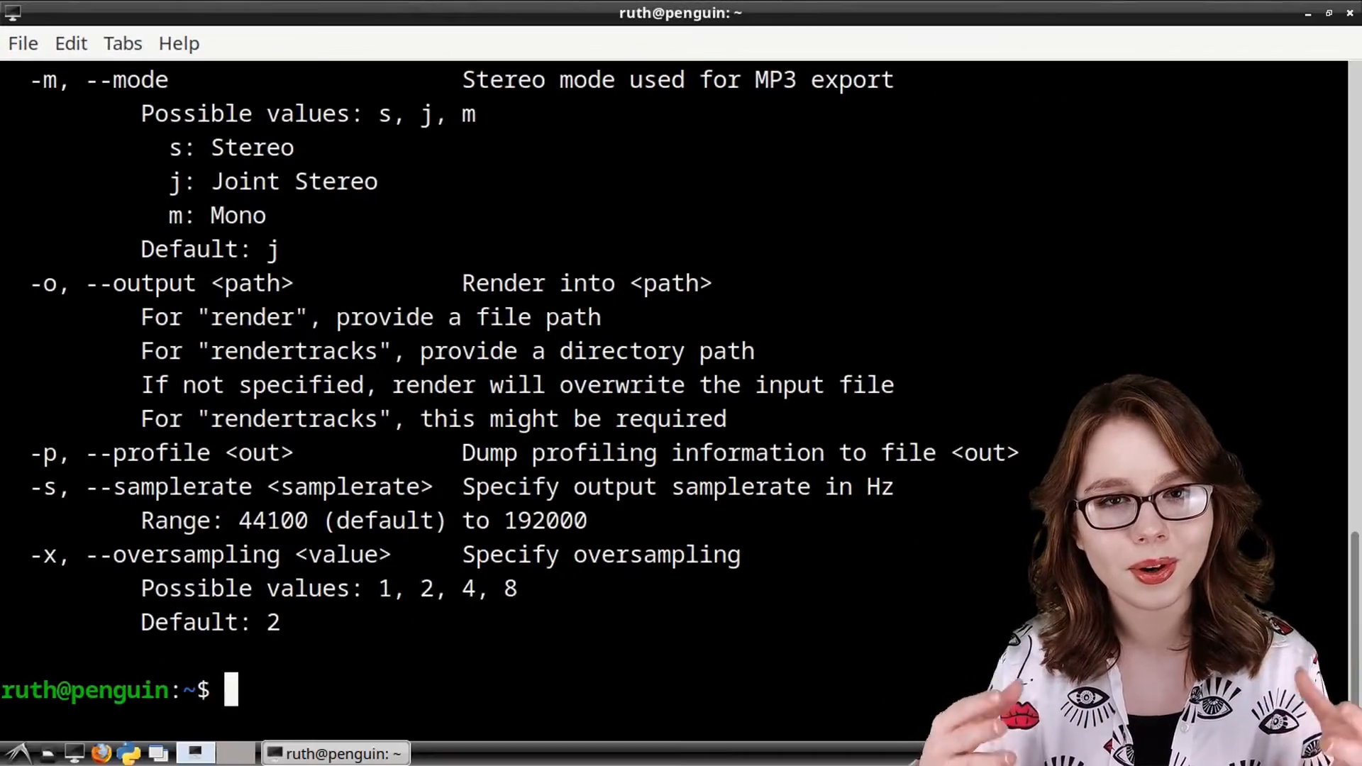
{"action": "type", "text": "man l"}
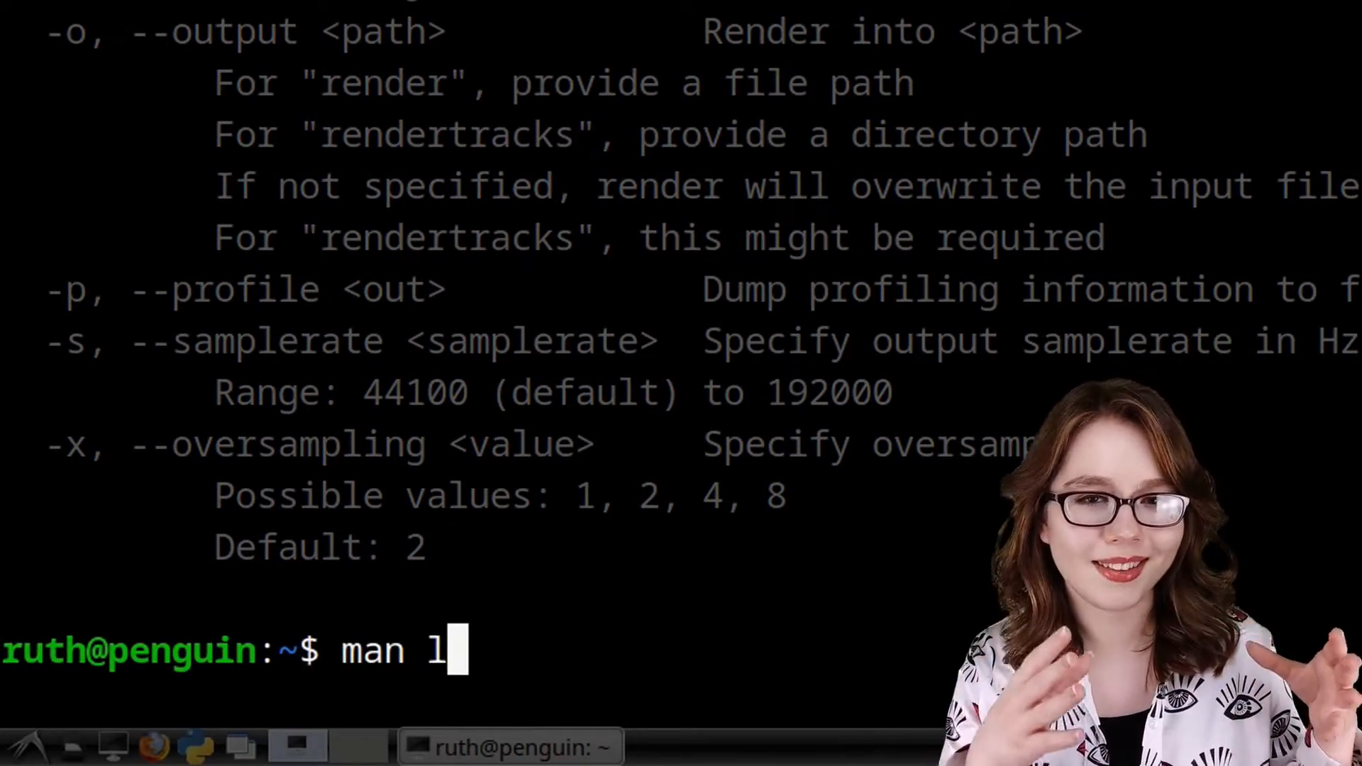